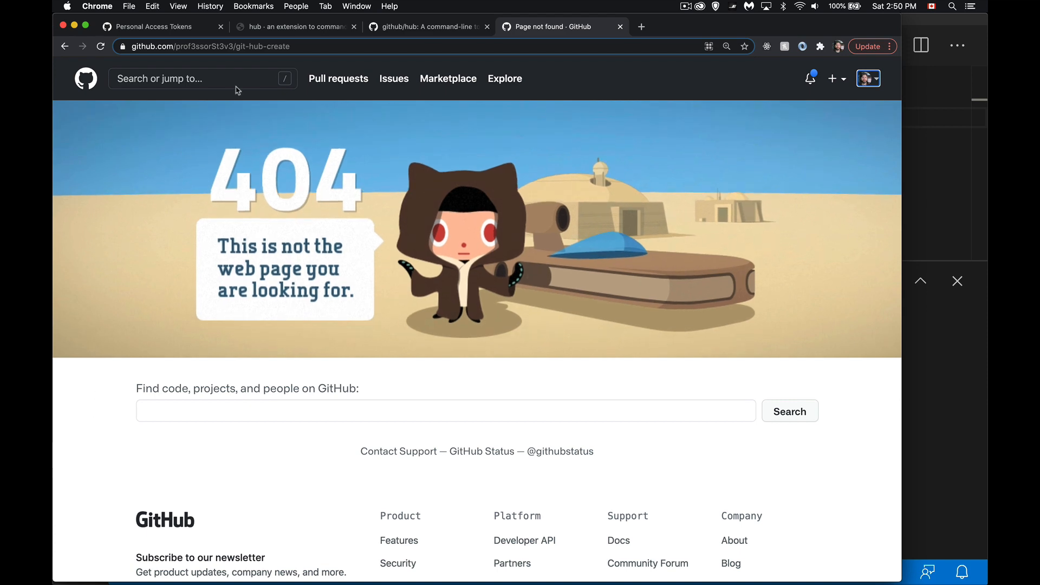
Switch between the git-hub-create 404 tab and hub.github.com, ending on the hub homepage
left_click(295, 27)
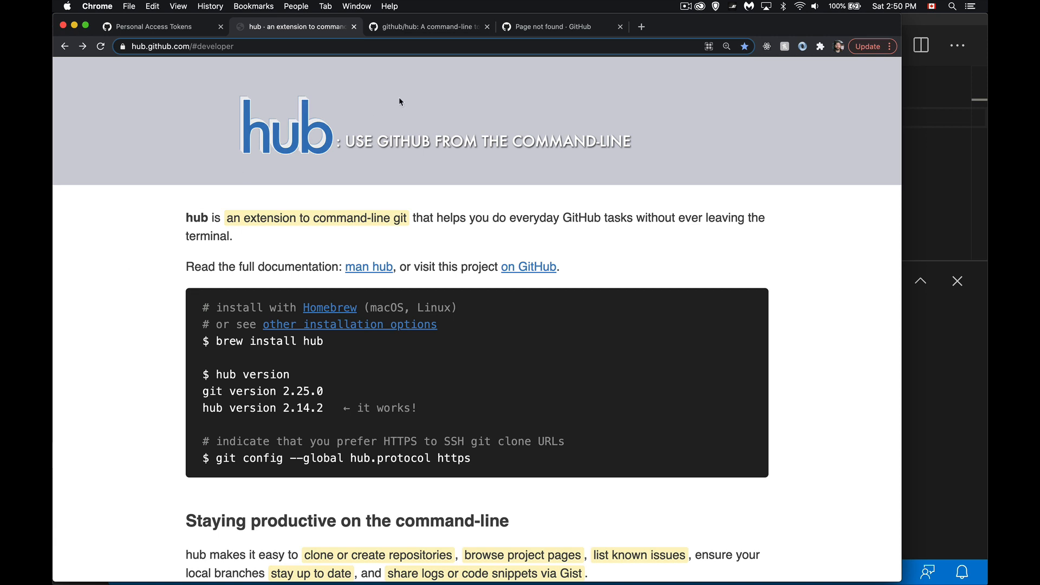
left_click(559, 27)
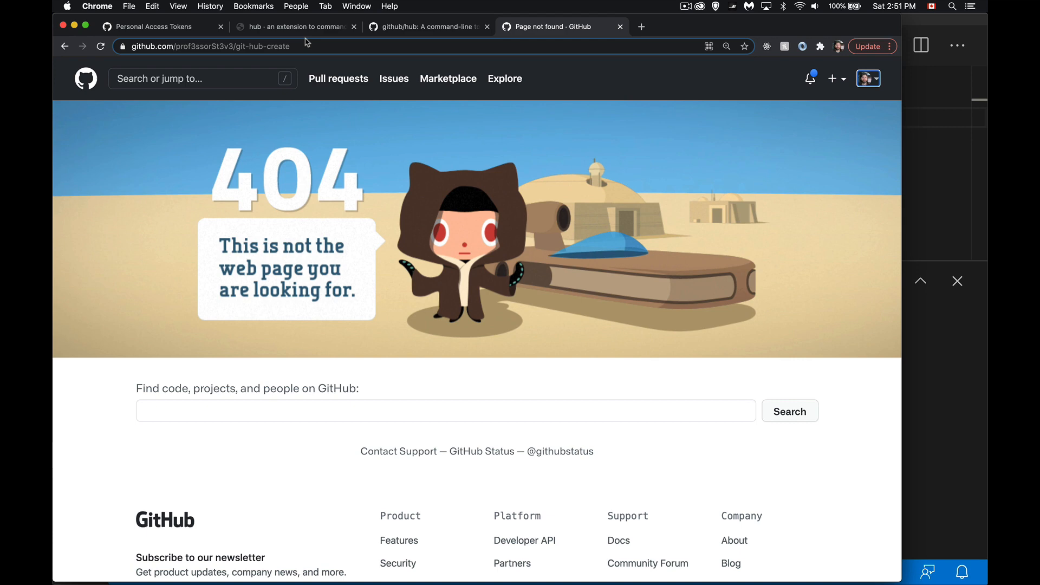
left_click(295, 27)
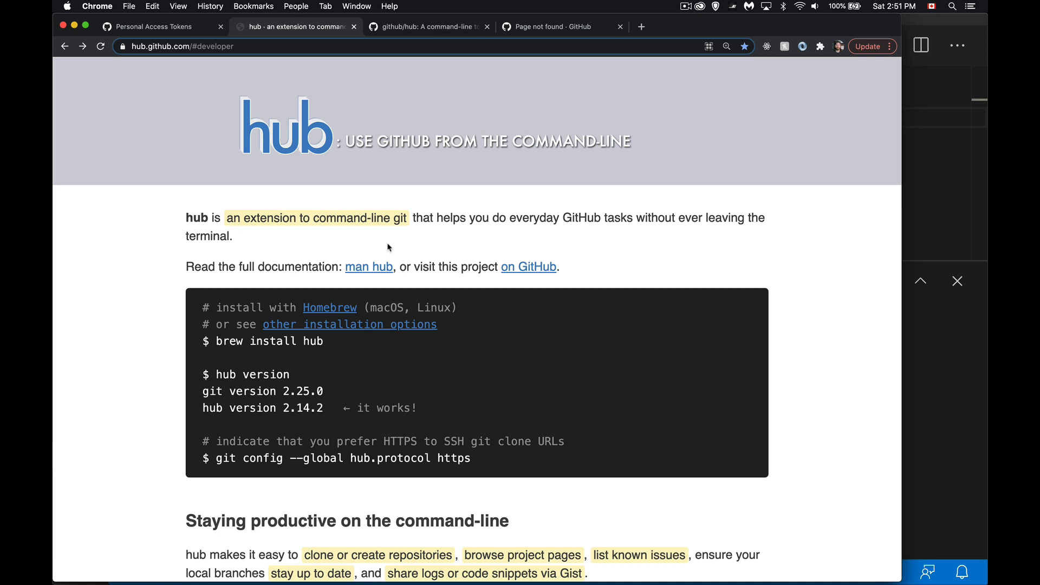
mouse_move(455, 301)
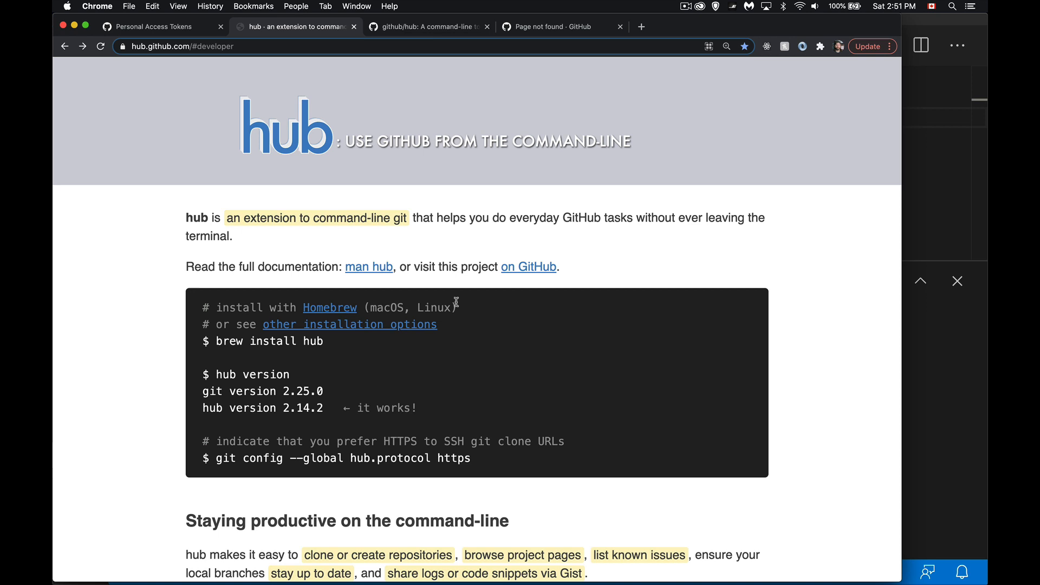
mouse_move(248, 354)
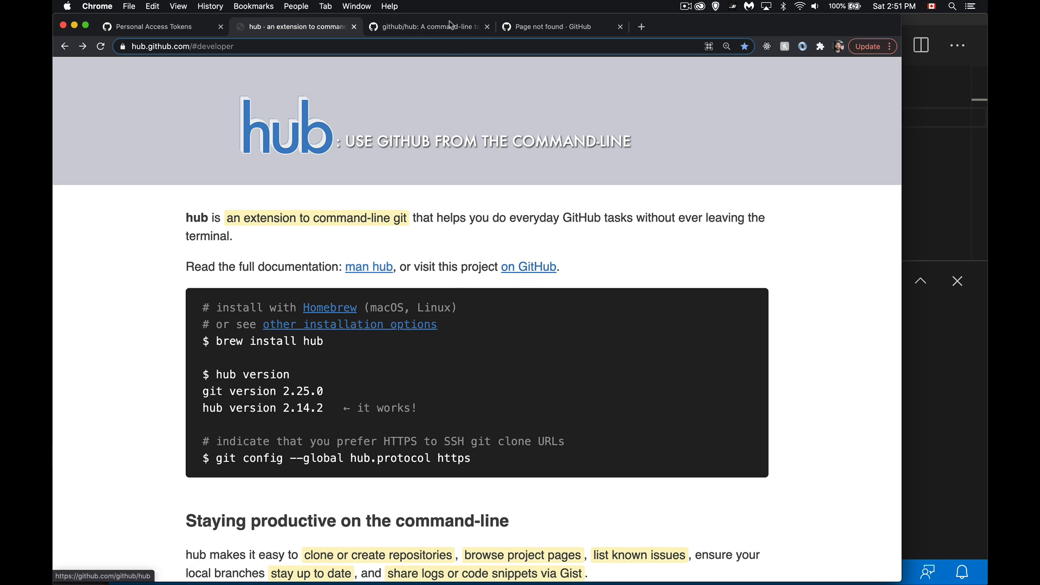
left_click(428, 26)
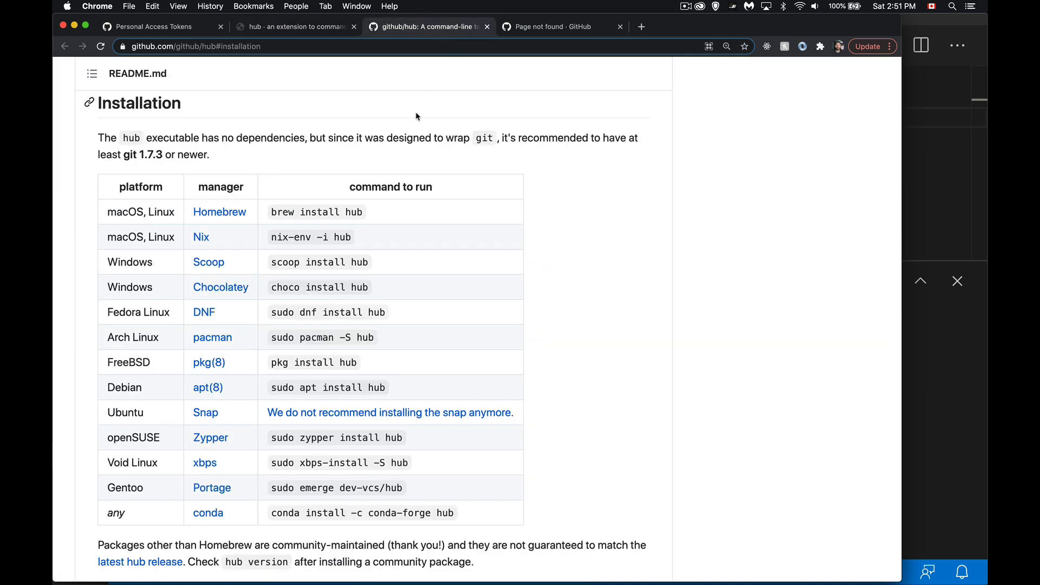
mouse_move(410, 118)
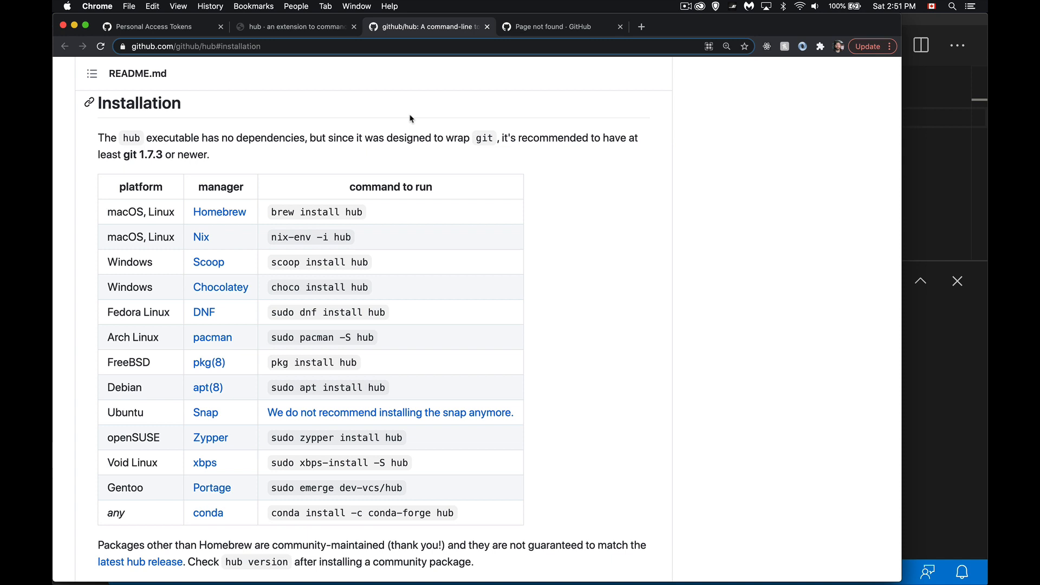
mouse_move(165, 498)
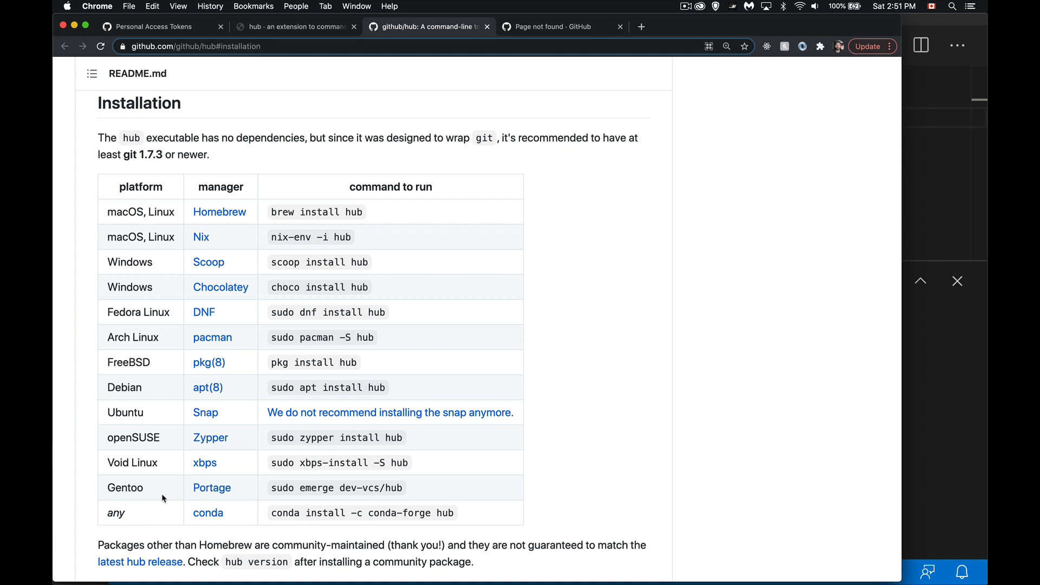
mouse_move(373, 220)
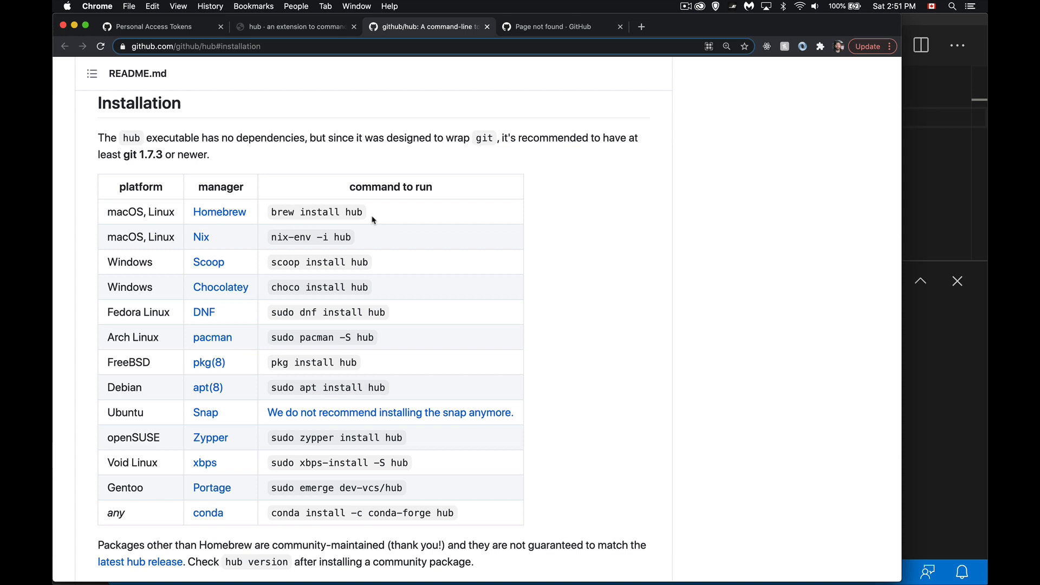
mouse_move(383, 224)
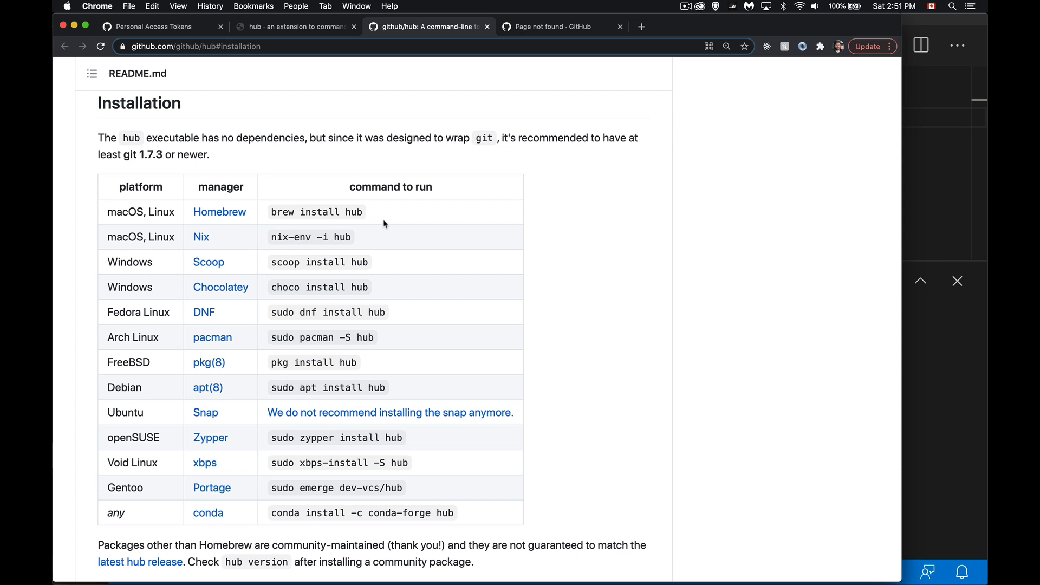
left_click(295, 26)
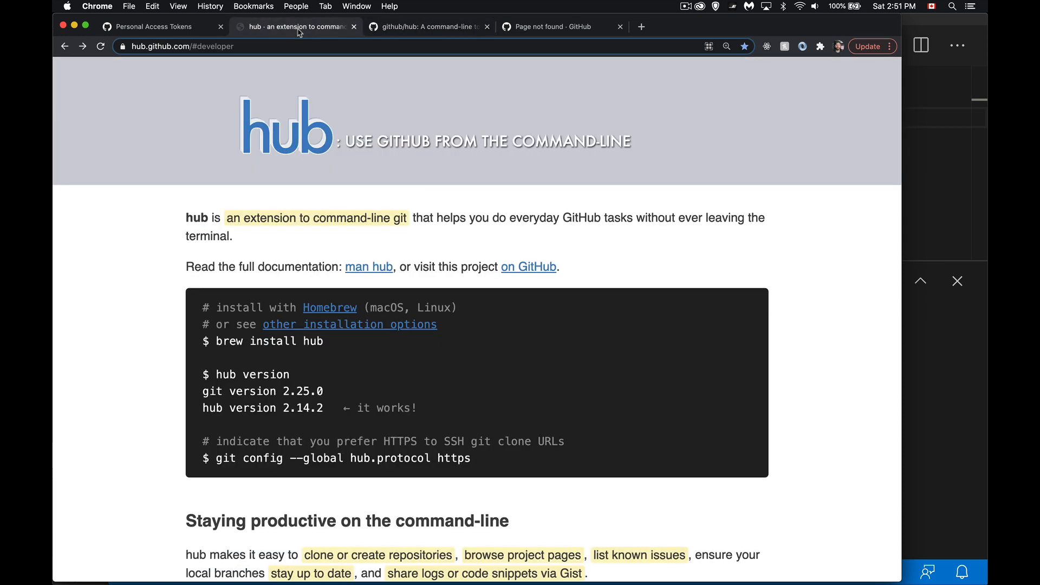
Open the full hub manual and scroll its command list to hub-create and hub-delete
left_click(369, 267)
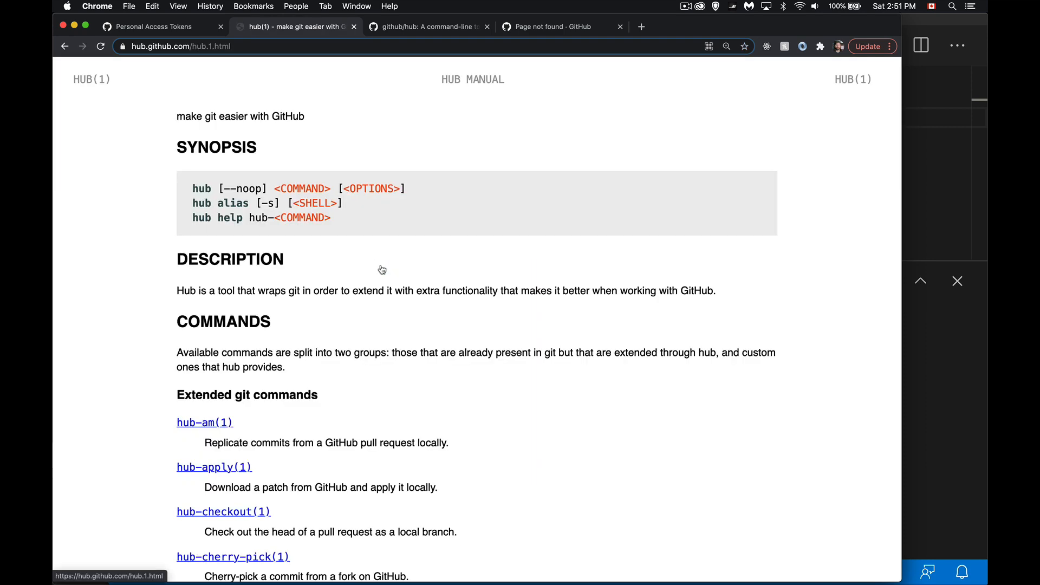
scroll("down", 3)
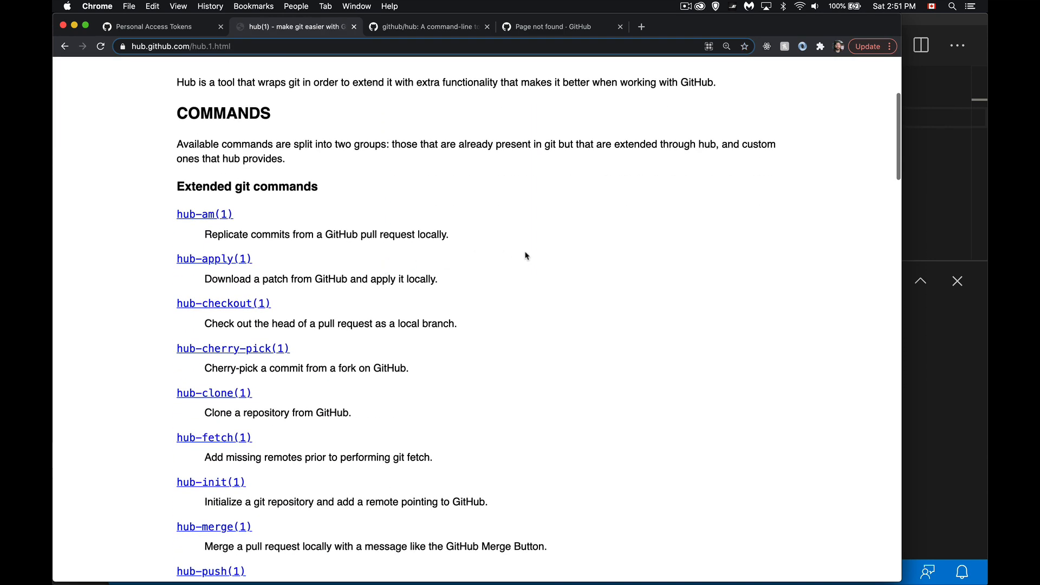
scroll("down", 3)
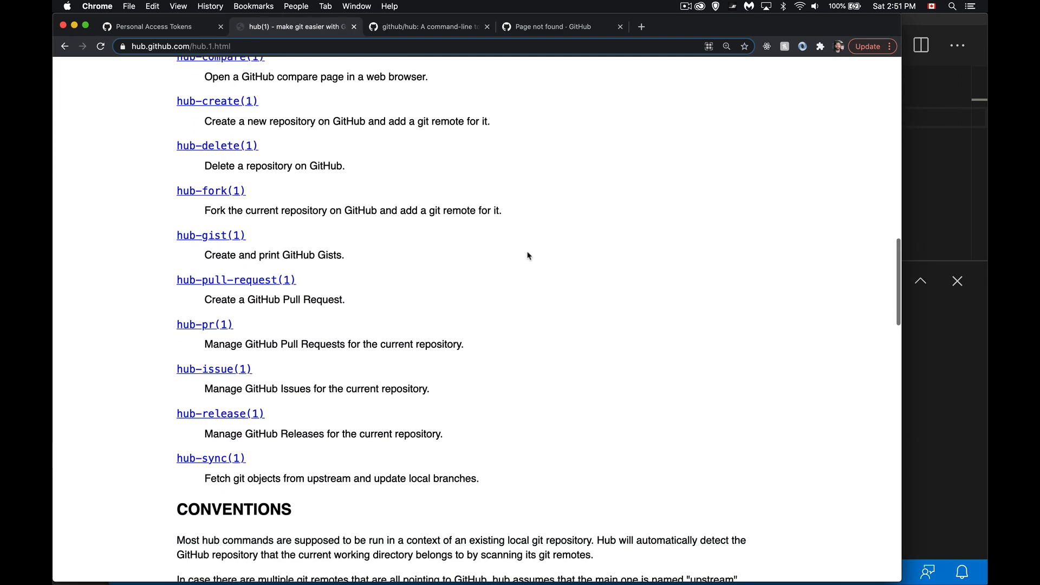
scroll("up", 3)
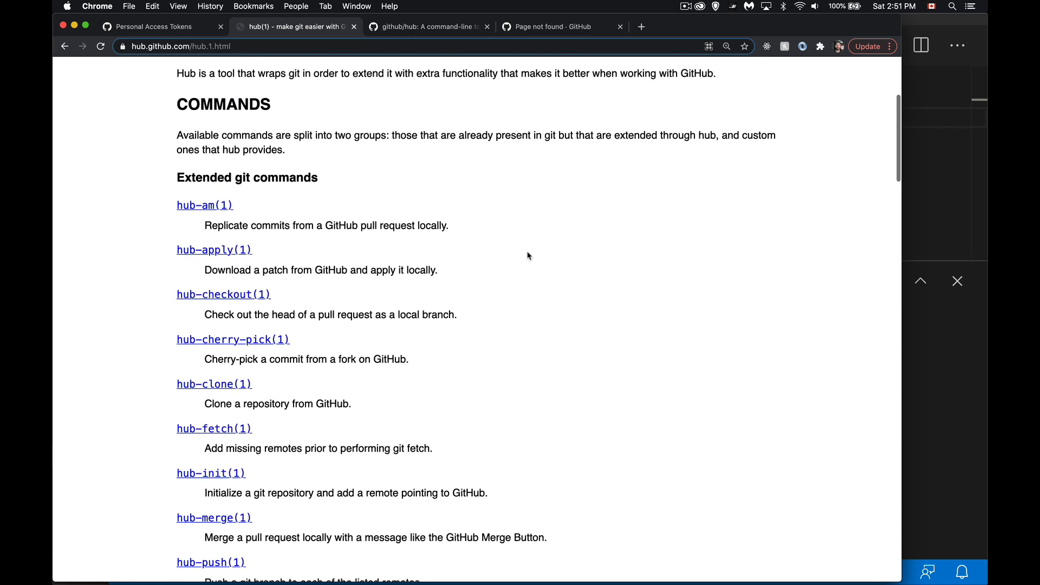
scroll("down", 3)
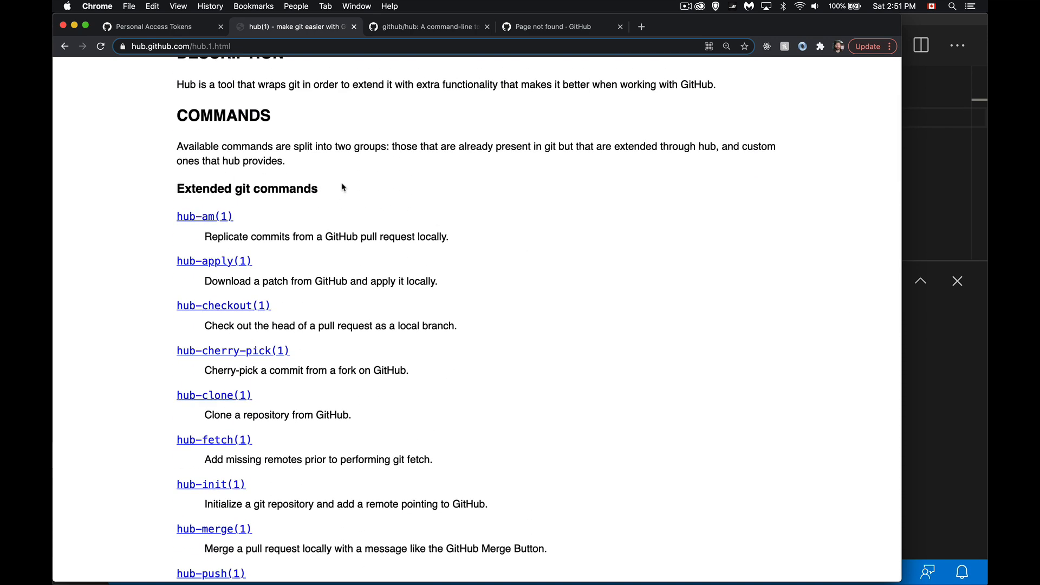
mouse_move(400, 186)
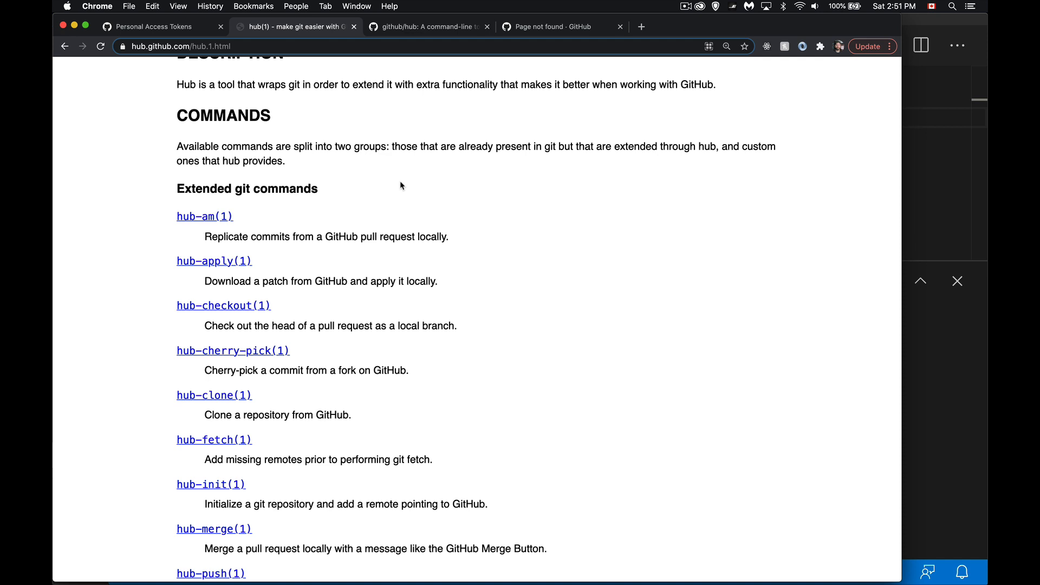
mouse_move(319, 214)
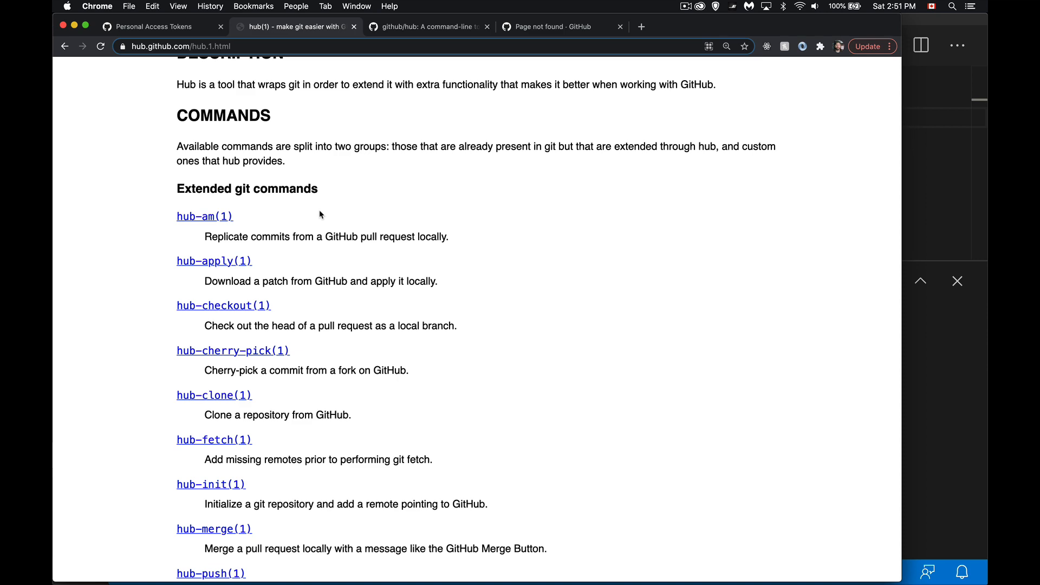
scroll("down", 3)
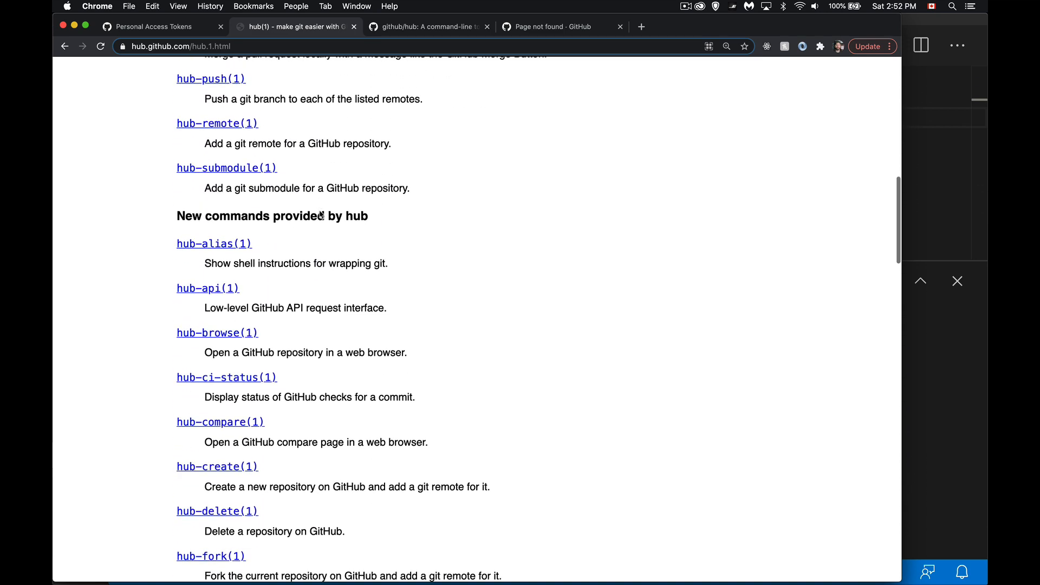
scroll("down", 3)
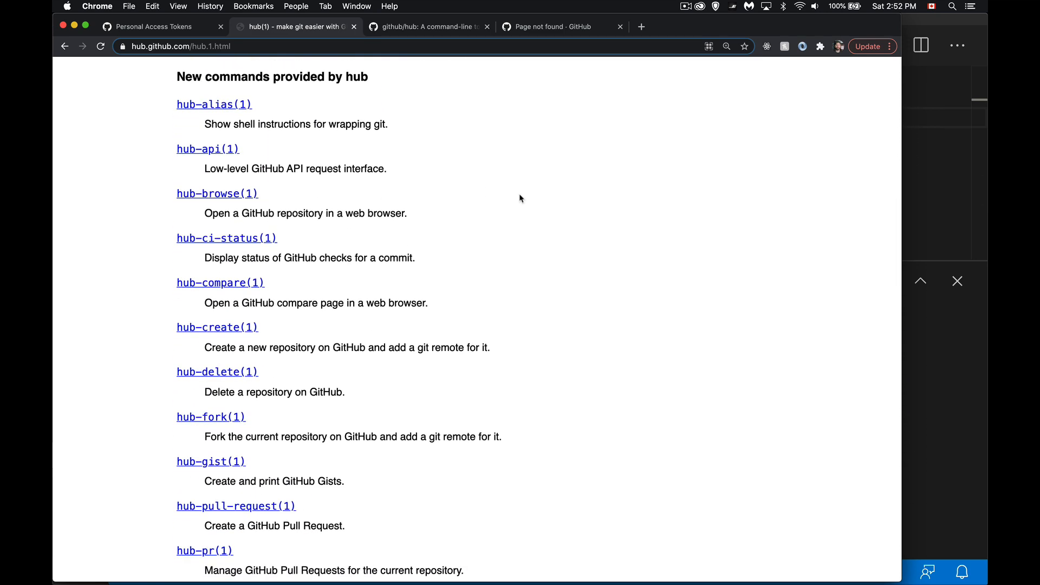
mouse_move(517, 191)
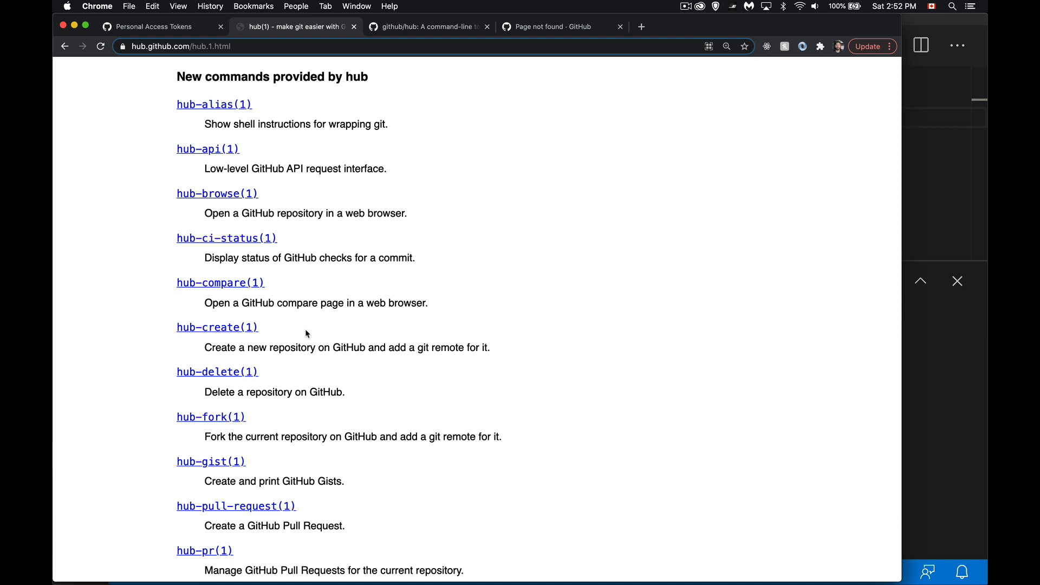
mouse_move(270, 379)
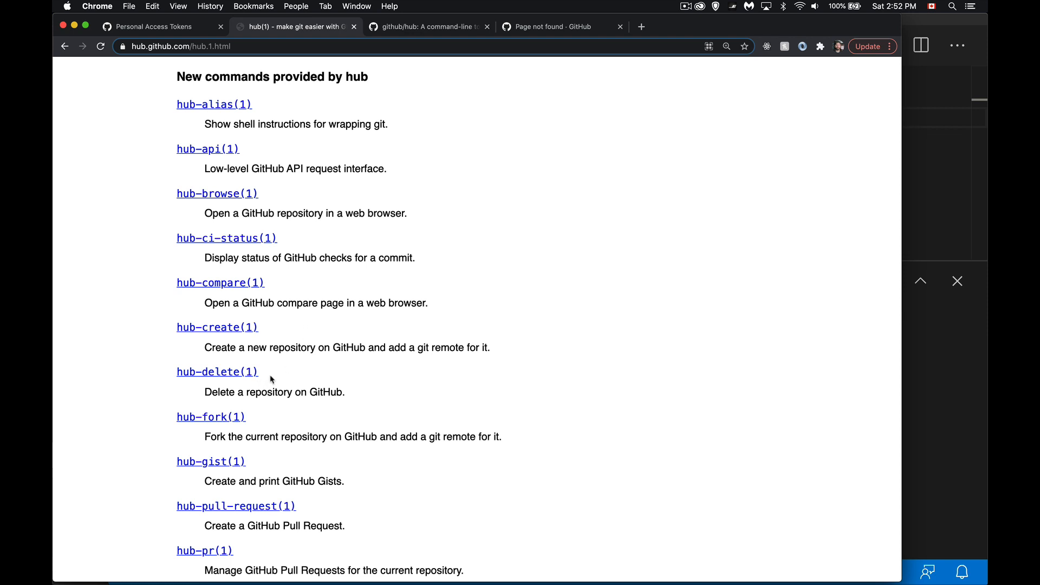
mouse_move(273, 379)
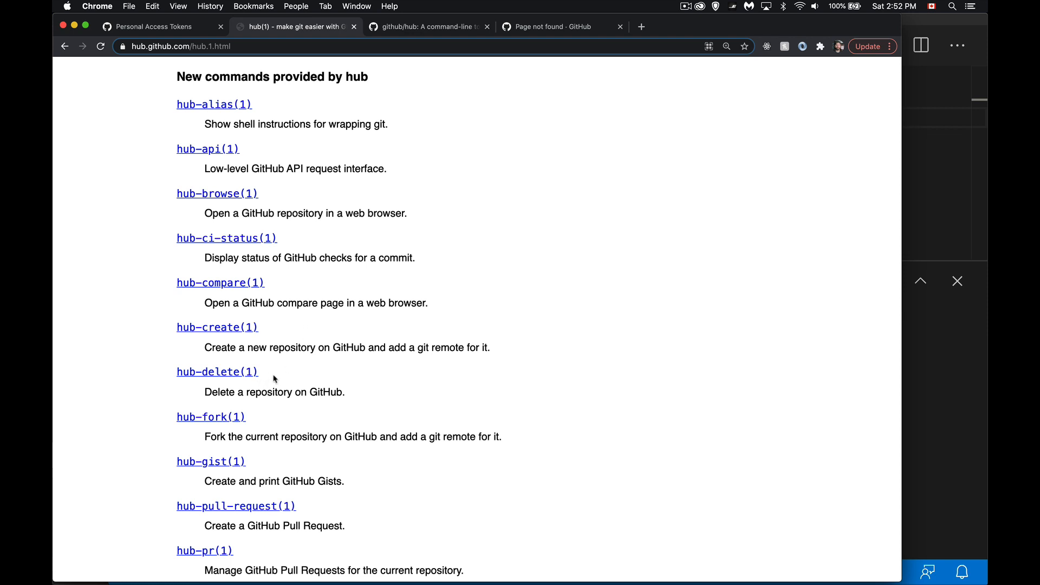
mouse_move(274, 384)
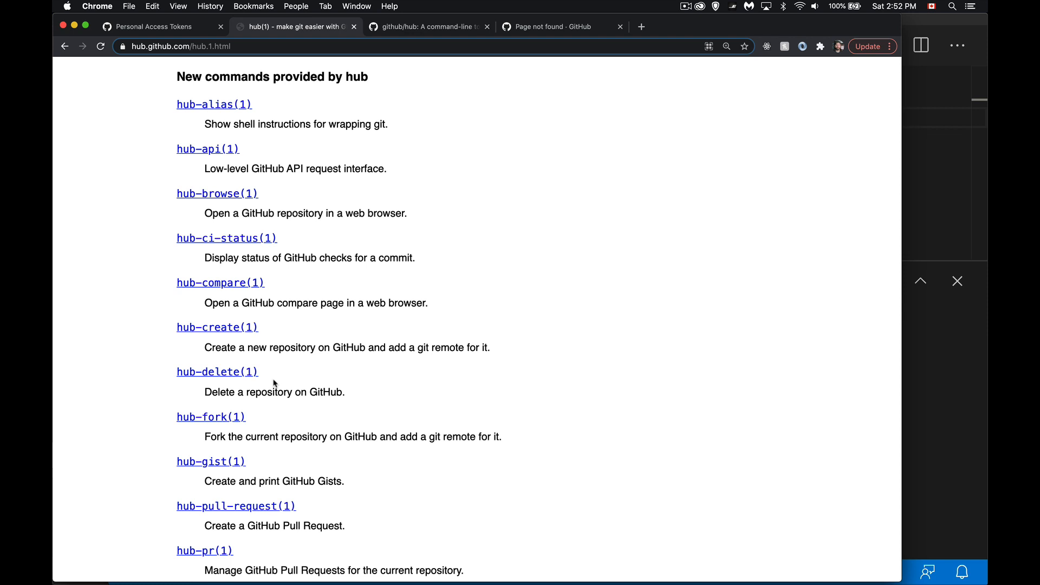
scroll("down", 3)
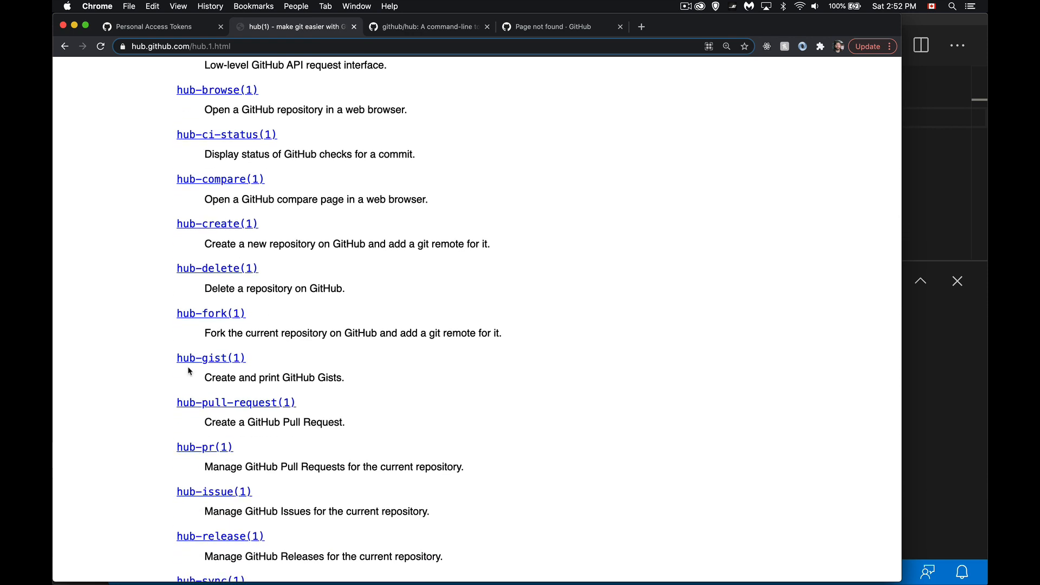
mouse_move(272, 363)
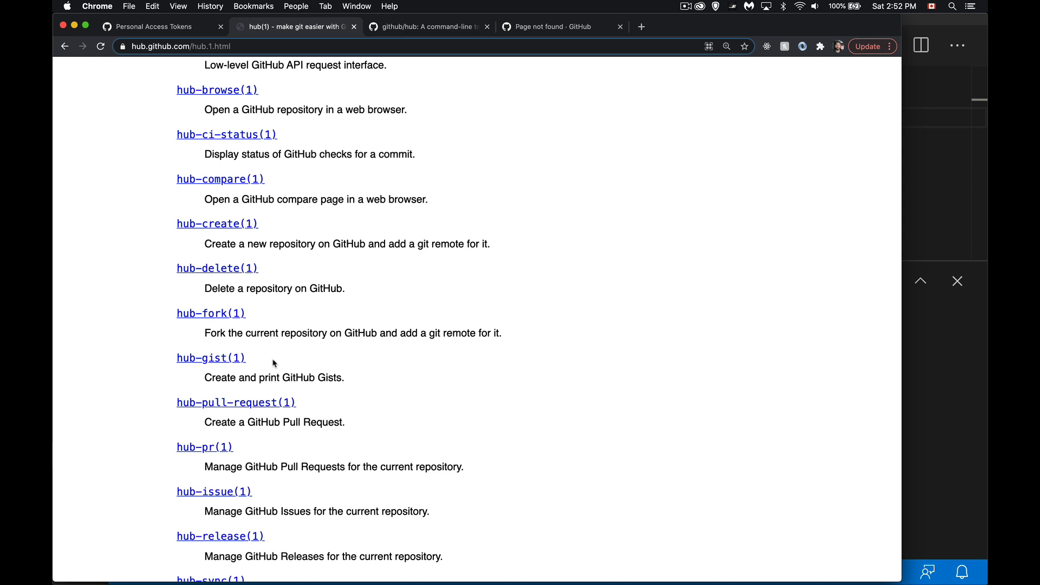
mouse_move(338, 373)
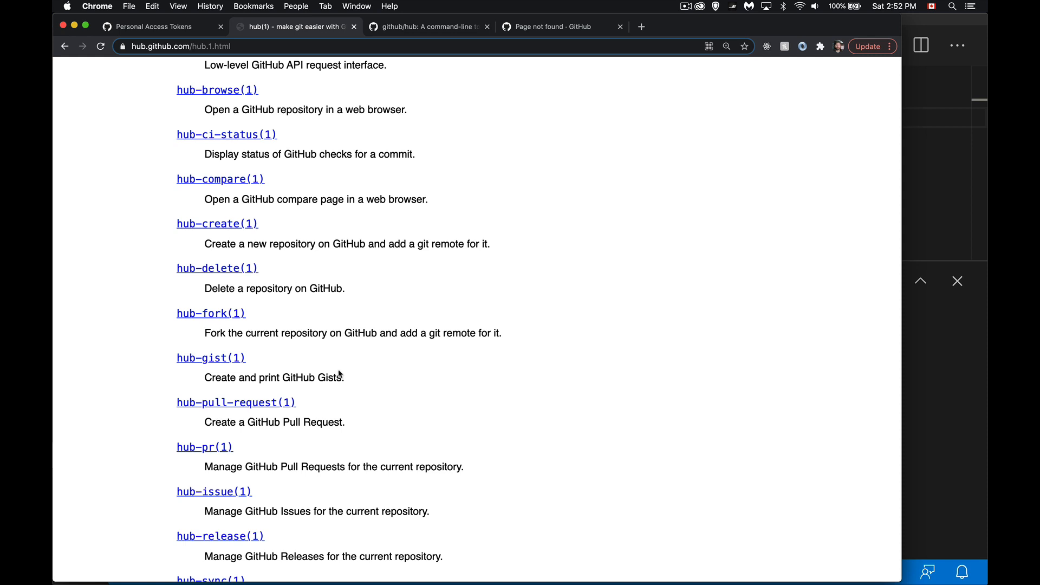
scroll("down", 3)
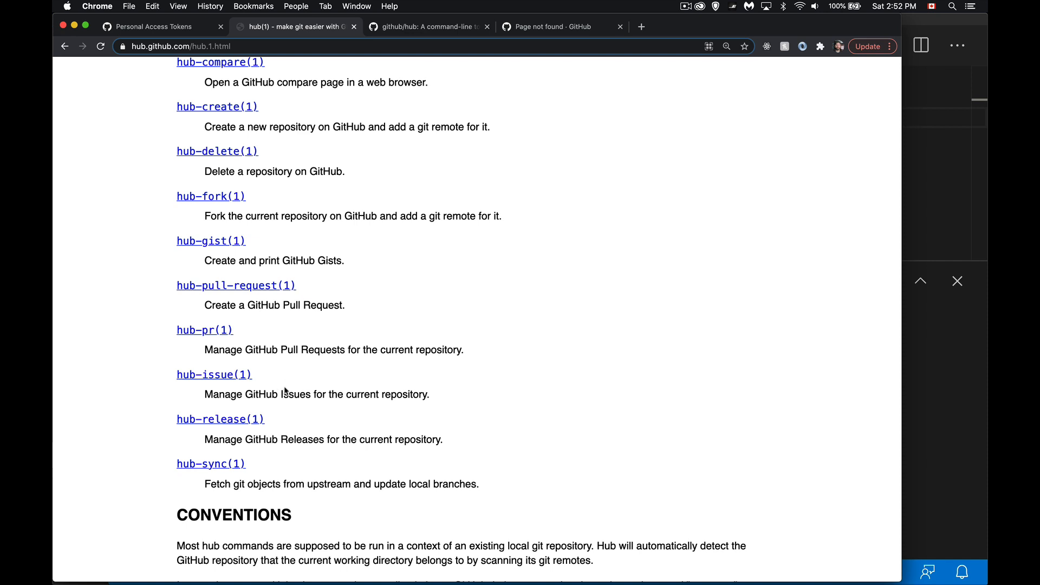
mouse_move(490, 330)
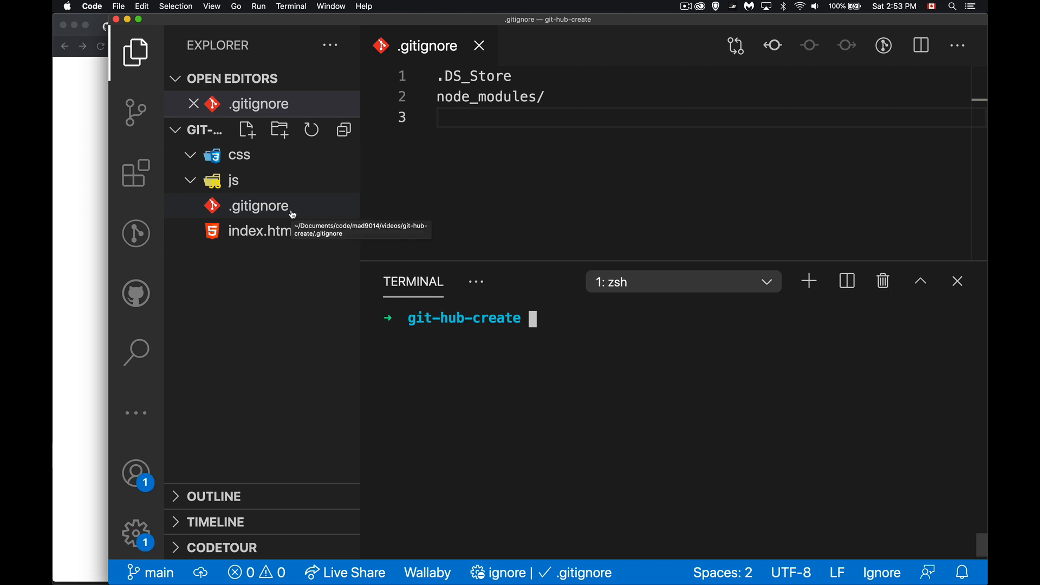
mouse_move(286, 230)
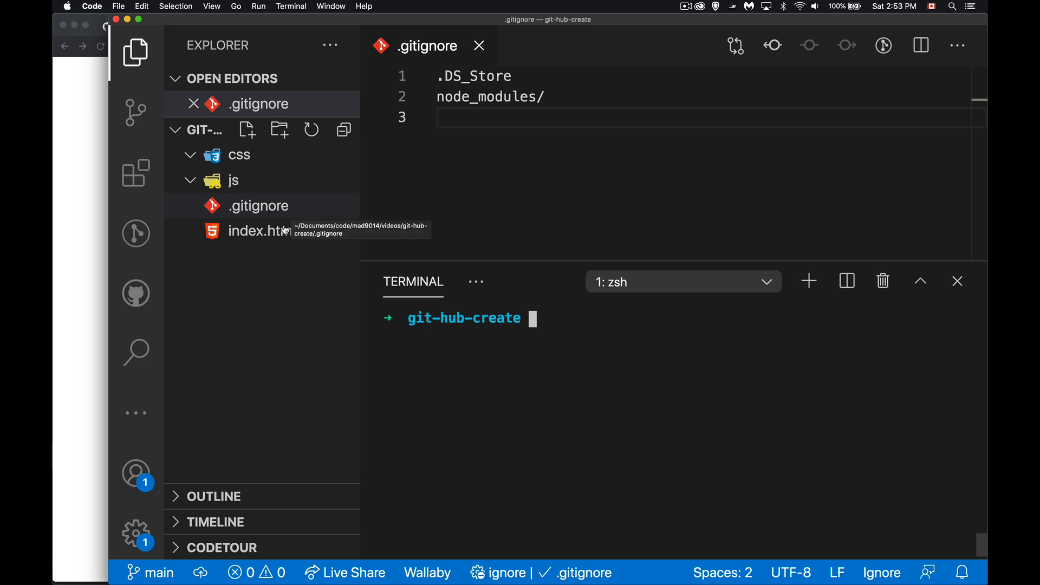
mouse_move(271, 302)
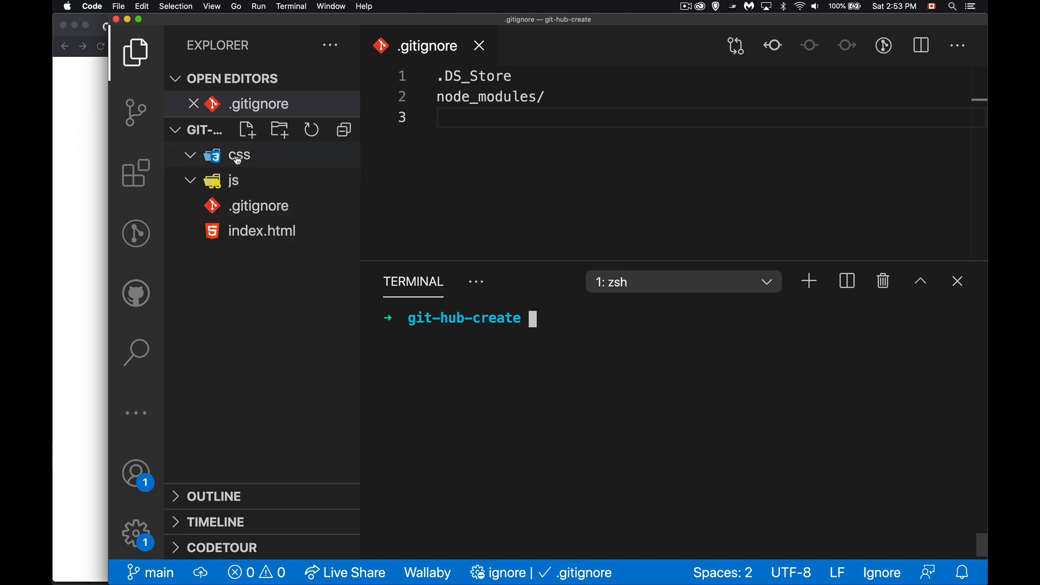
mouse_move(242, 316)
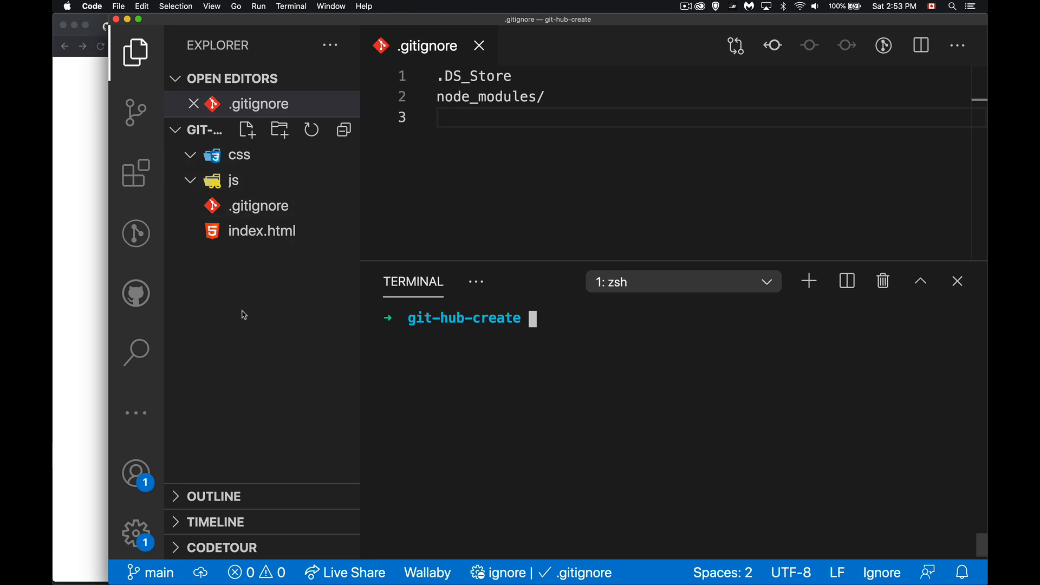
mouse_move(237, 180)
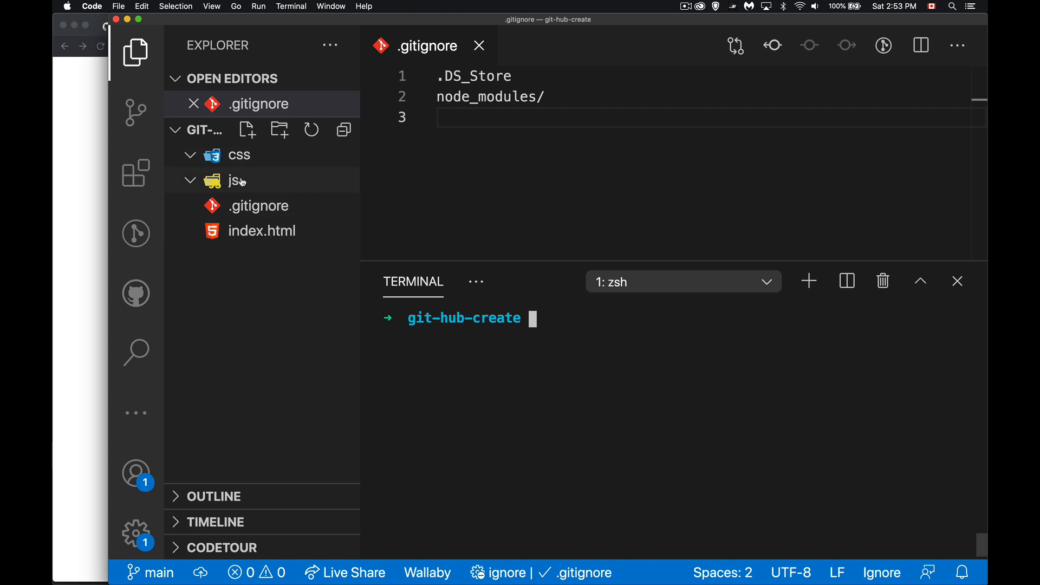
mouse_move(236, 181)
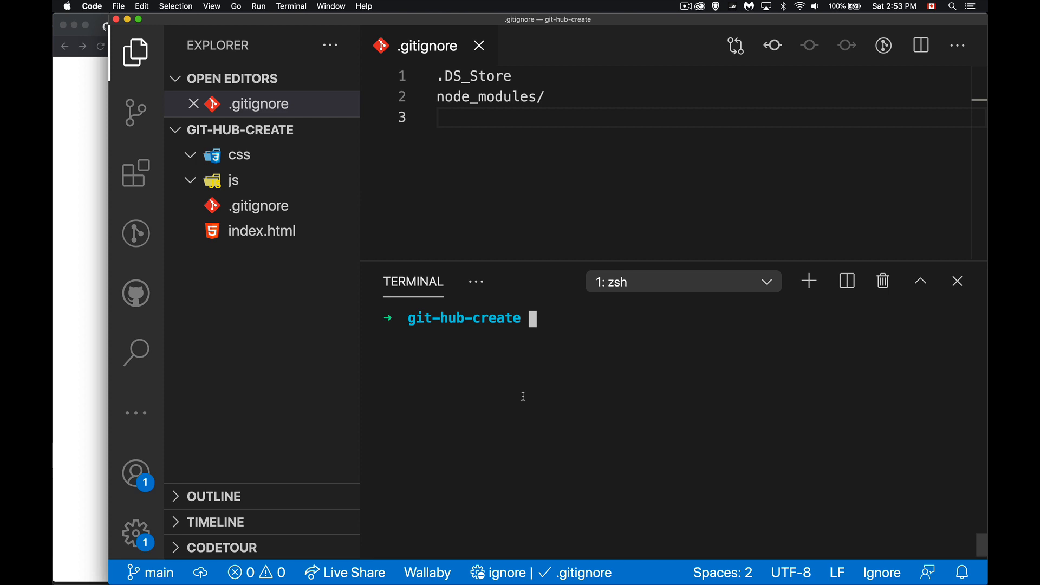
Create empty css/.gitkeep and js/.gitkeep files with touch in the terminal
type("touch")
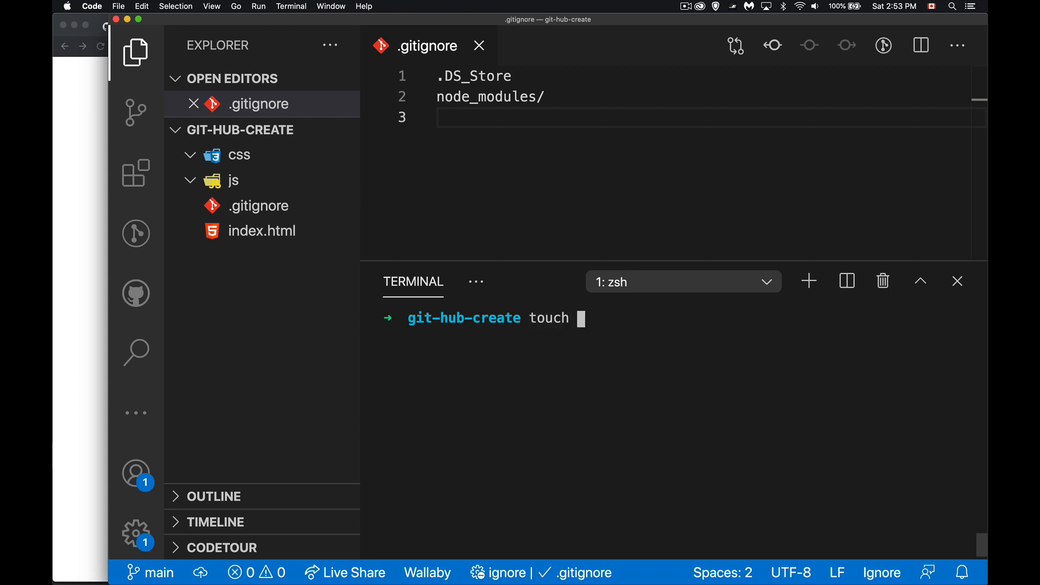
type("css/")
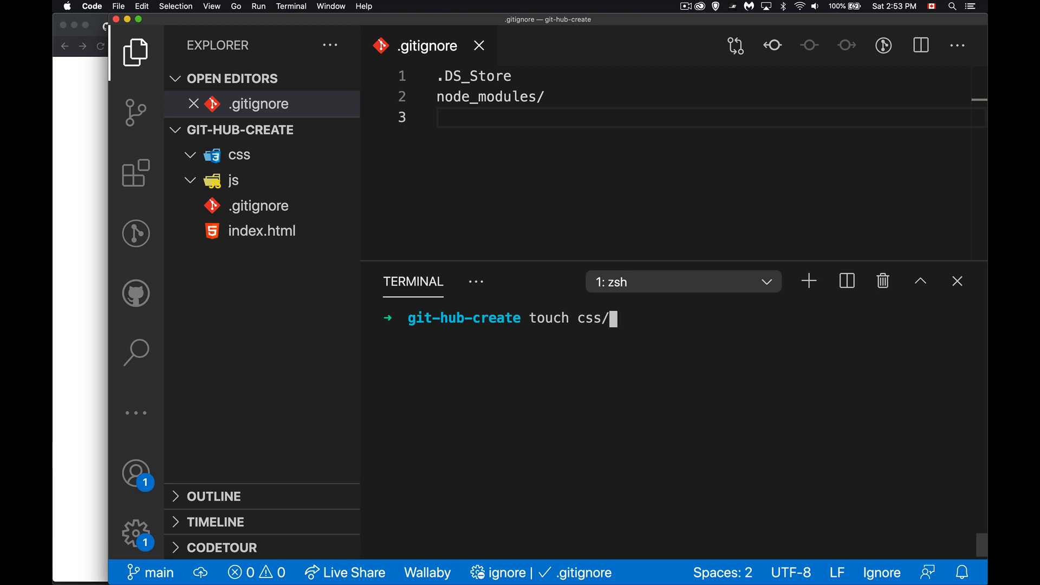
type(".gitkeep")
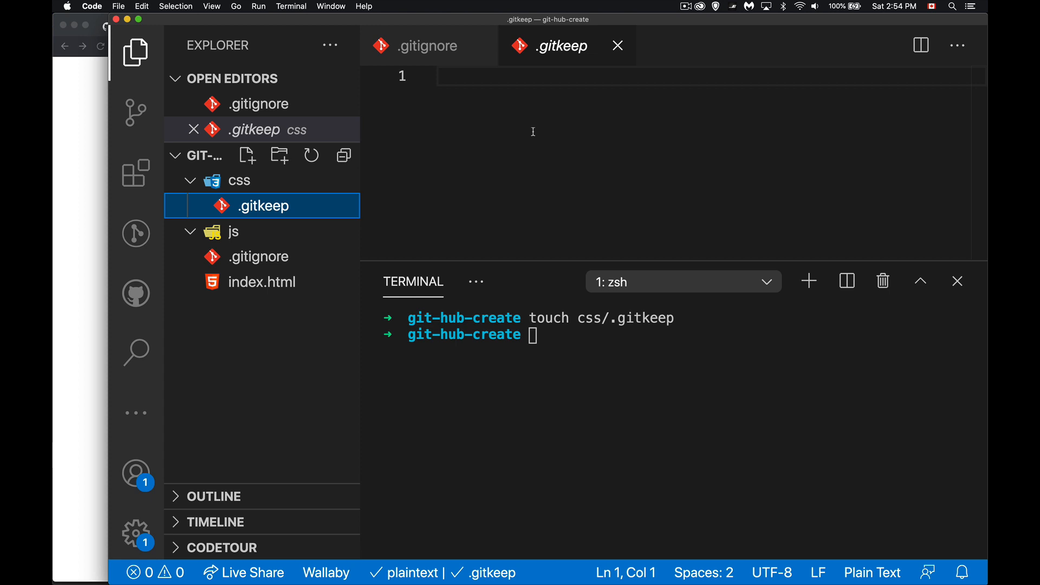
type("touch")
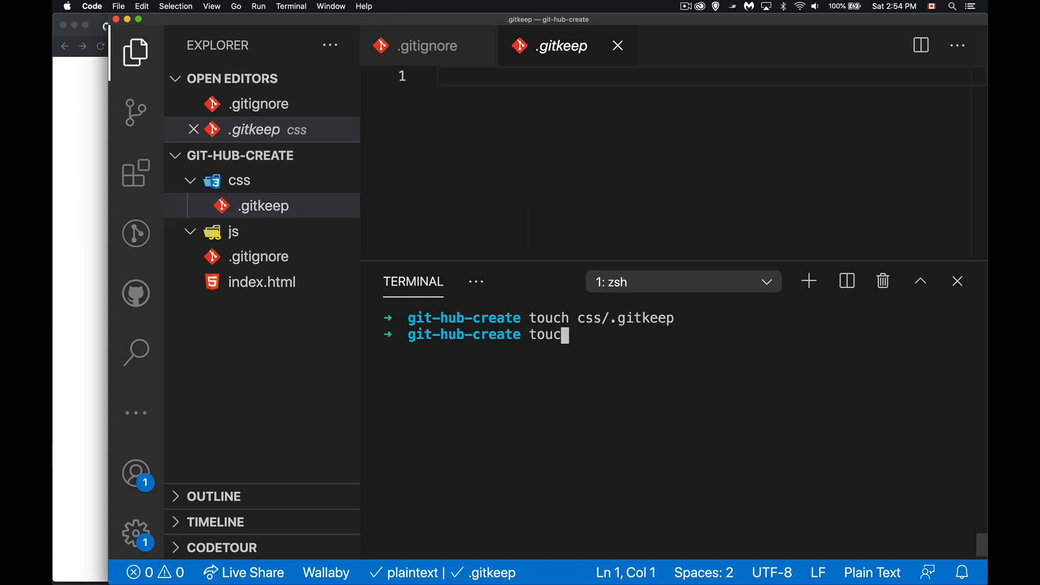
type("h js/")
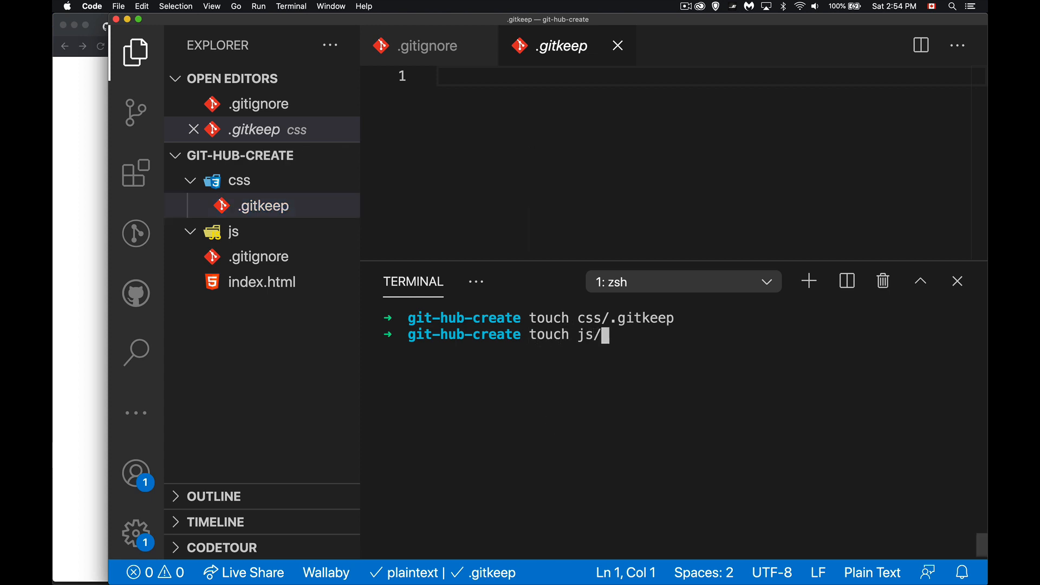
type(".gitkk")
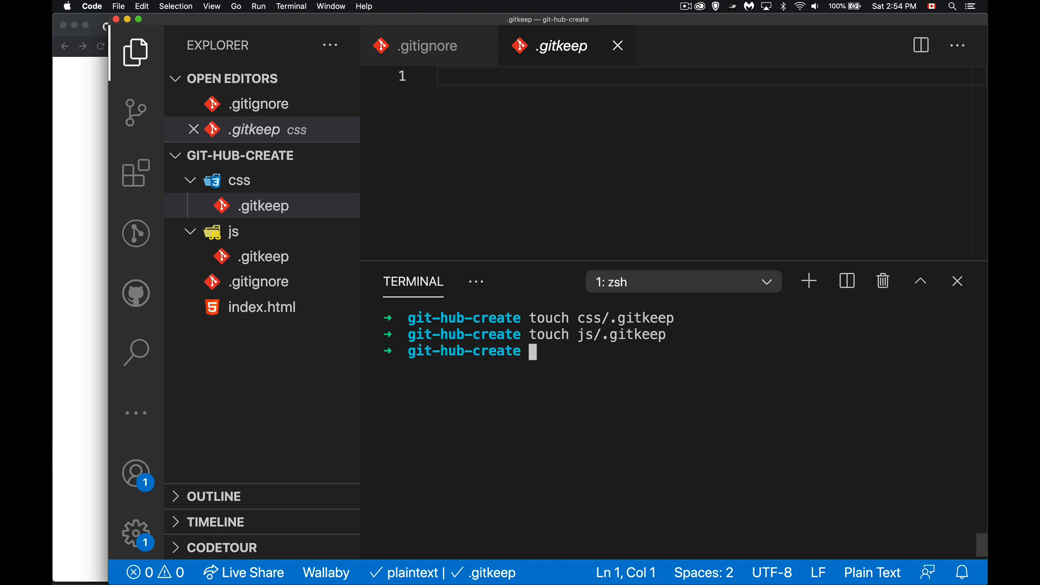
mouse_move(505, 306)
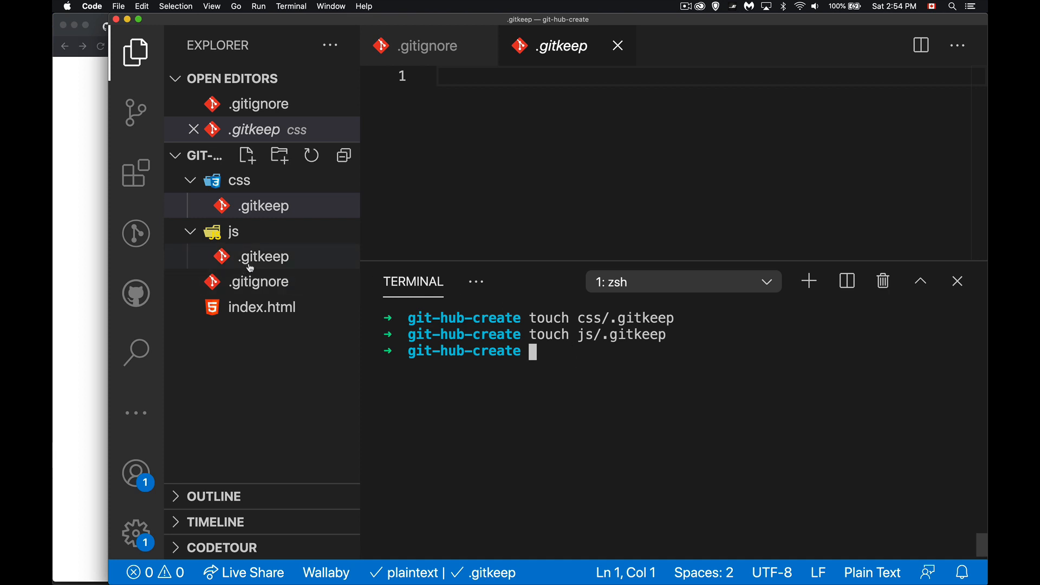
mouse_move(263, 257)
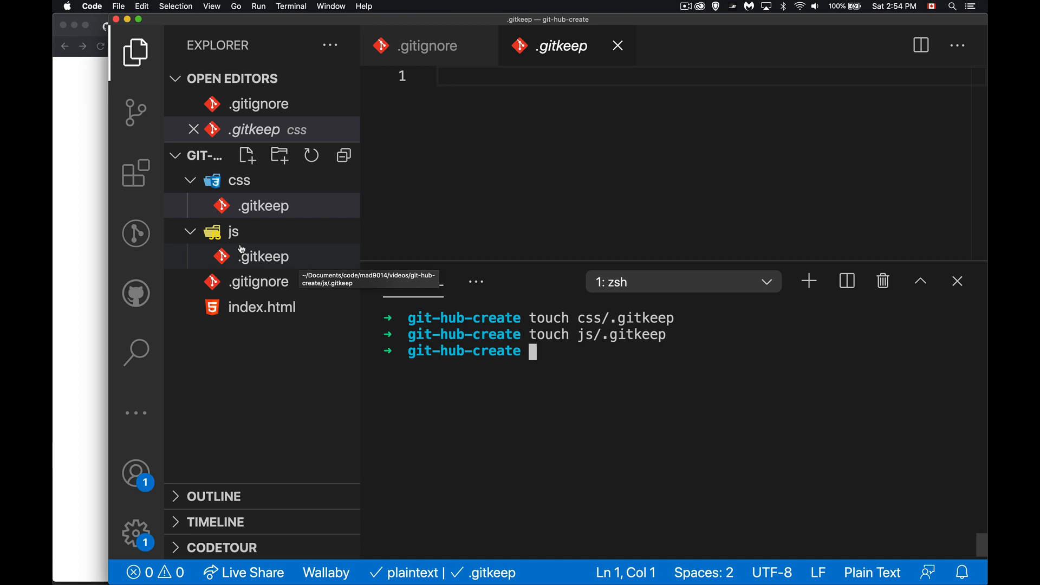
mouse_move(257, 430)
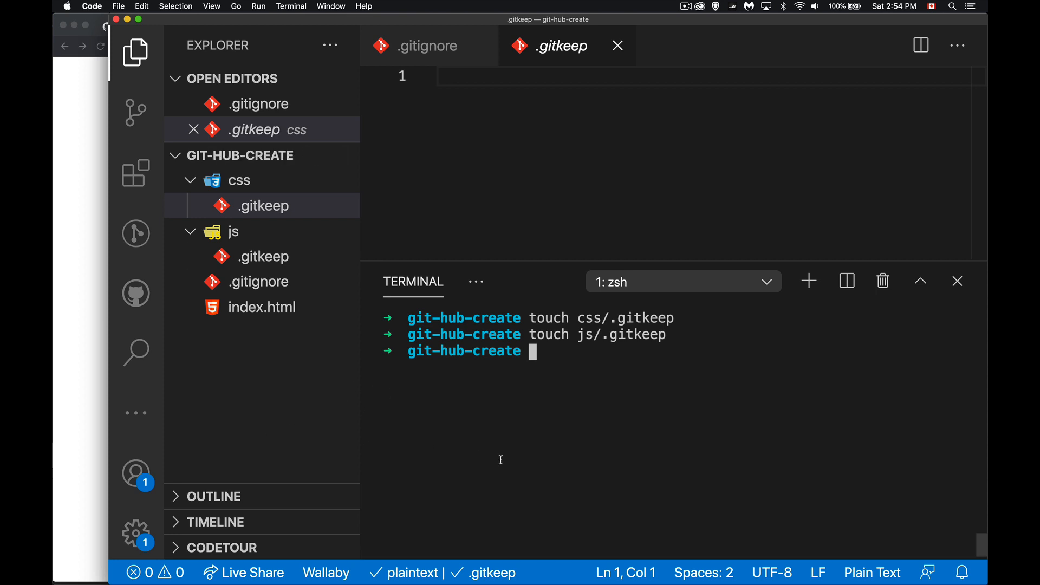
Run git init and git add -A, then commit everything with message "git er done"
type("git in")
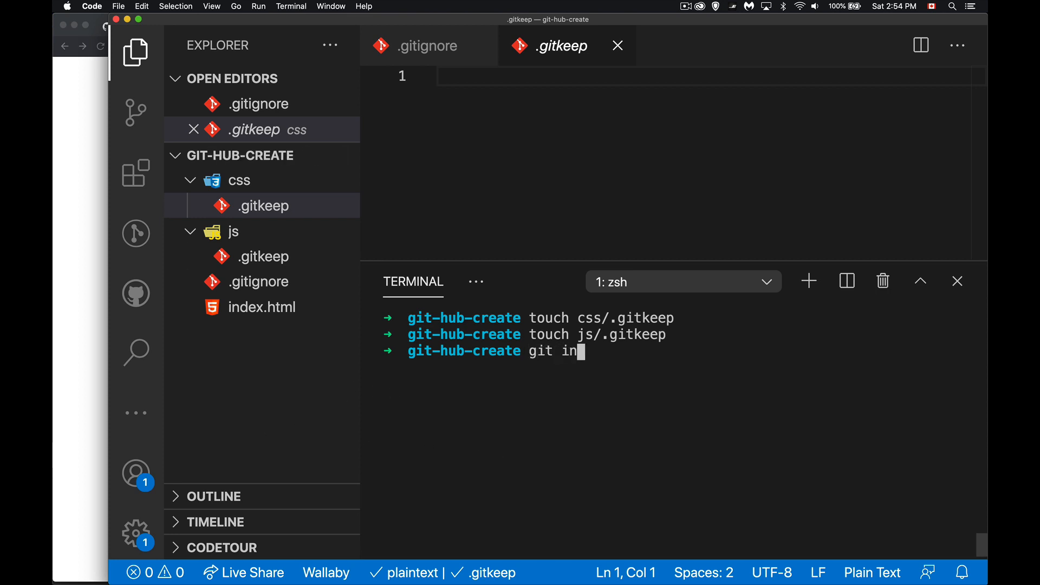
type("it")
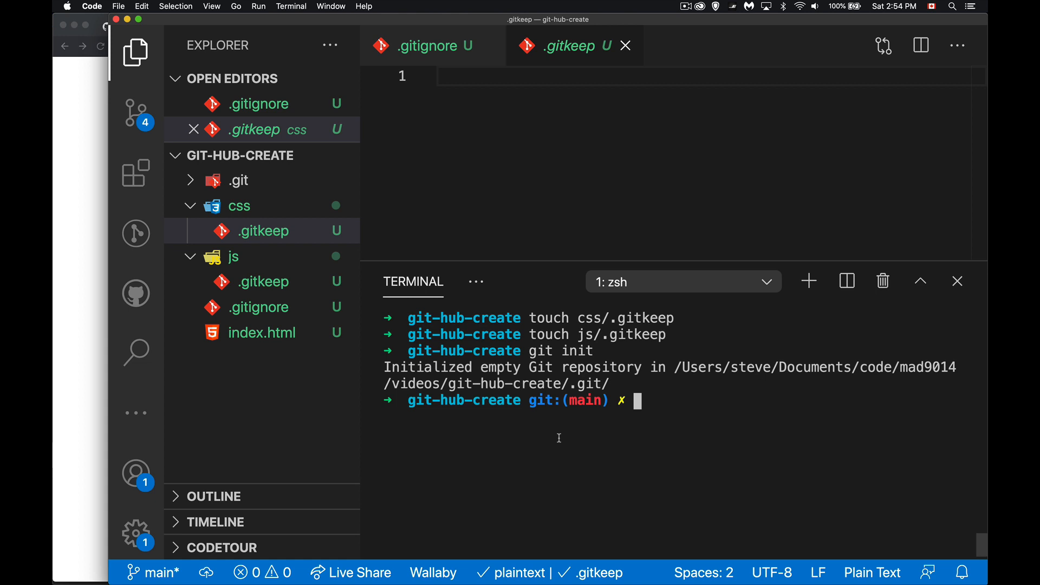
type("git add -A")
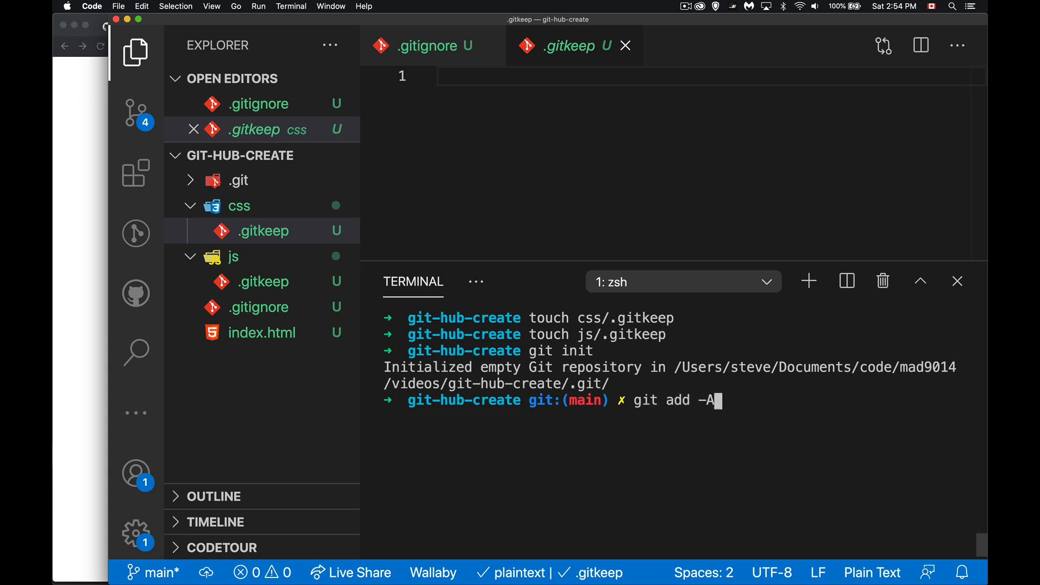
key("enter")
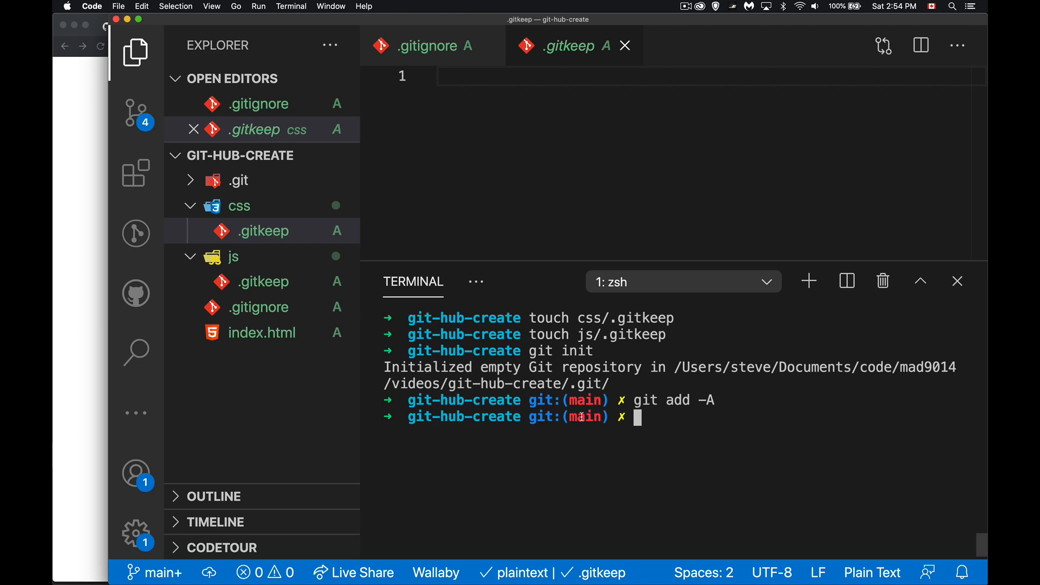
type("git commit")
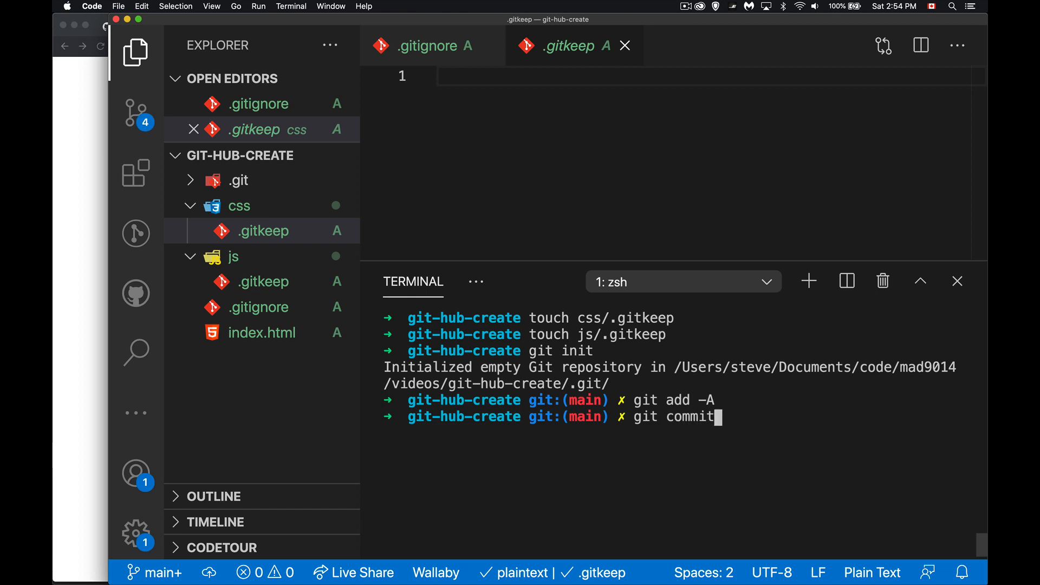
type("-m \"git er done")
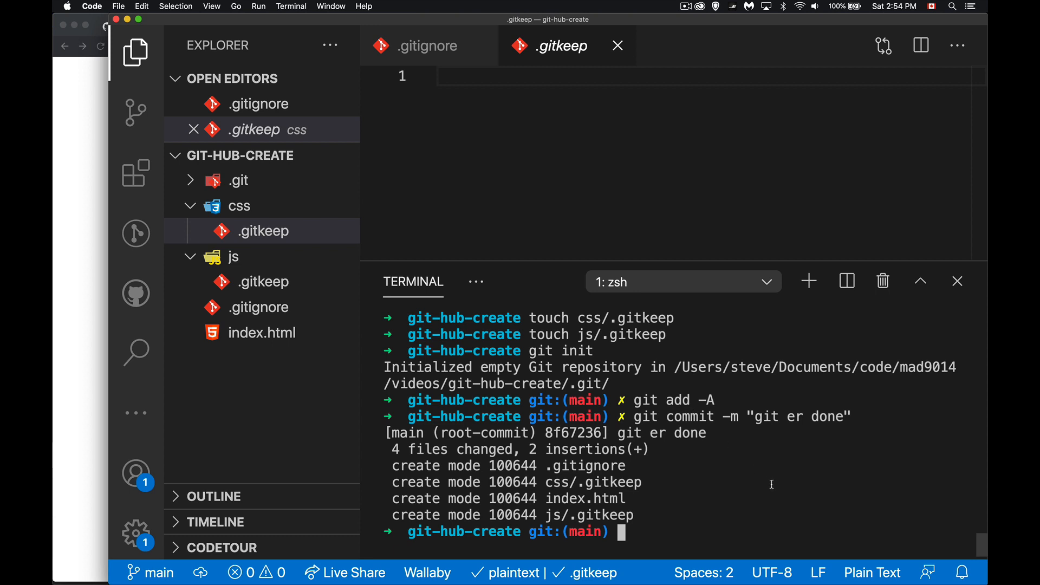
Check git status and the one-commit log, then confirm git-hub-create still 404s on GitHub
type("git st")
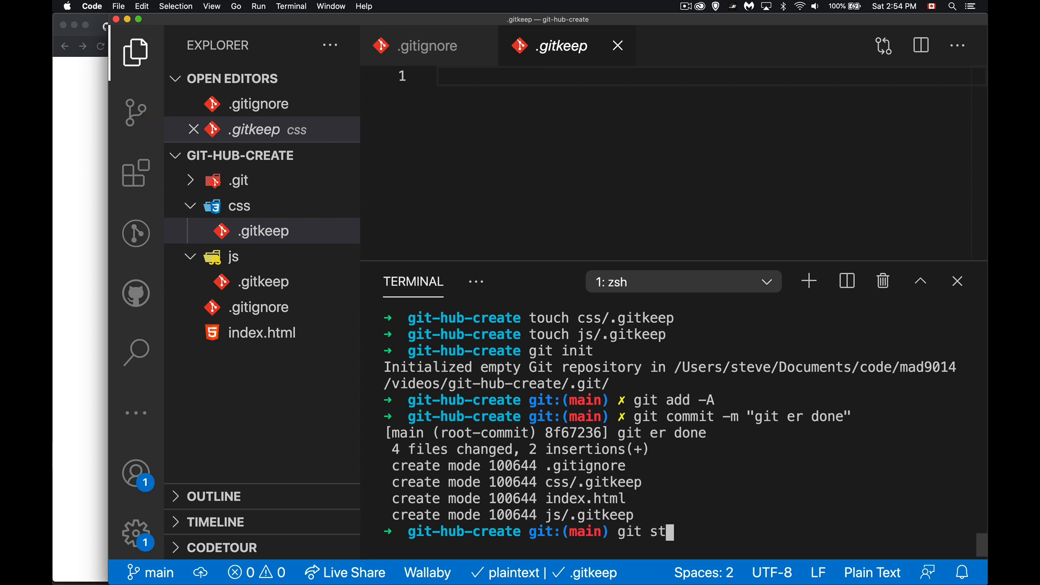
type("at")
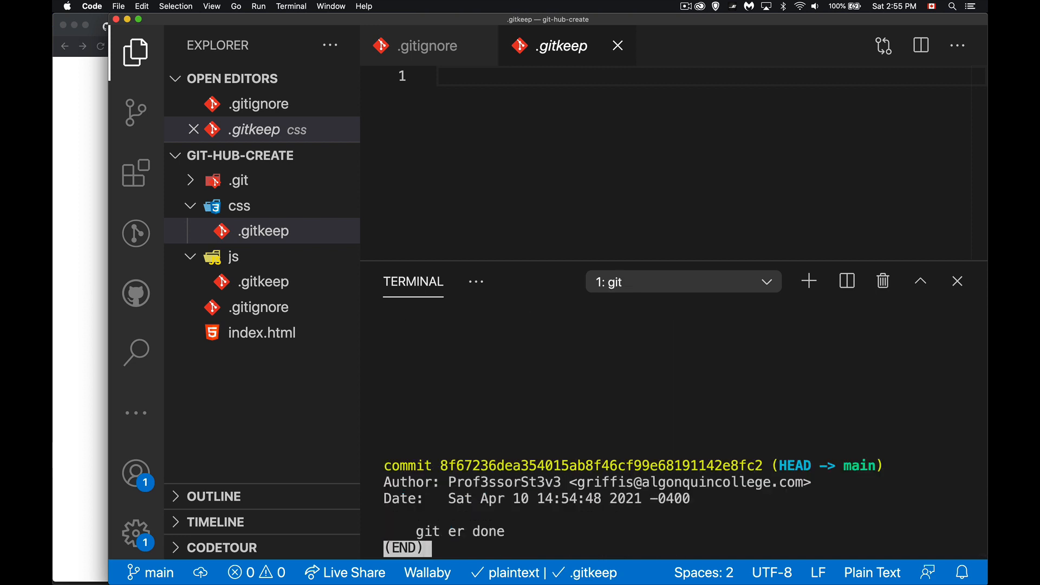
mouse_move(701, 520)
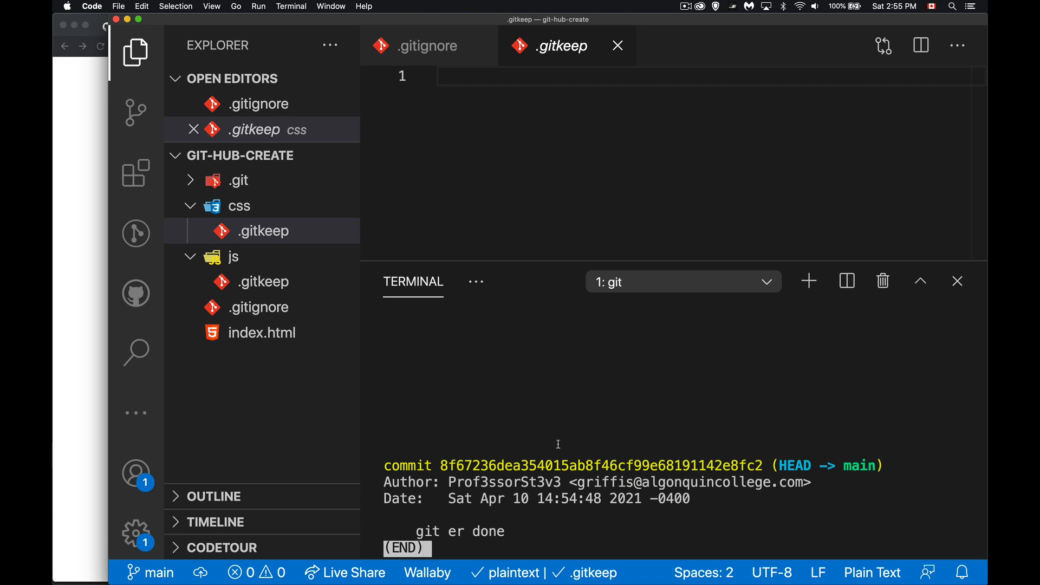
mouse_move(642, 401)
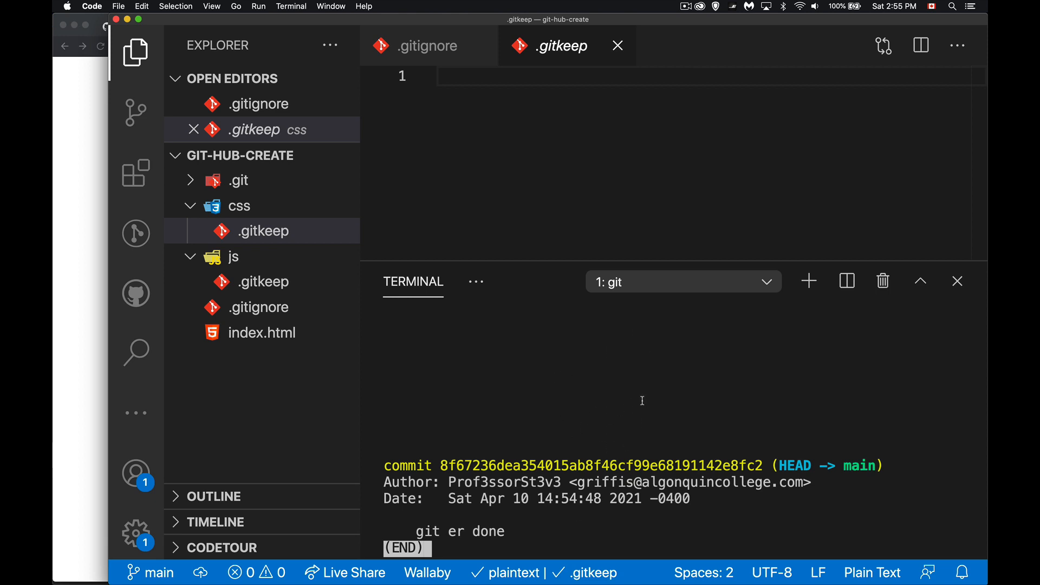
key("q")
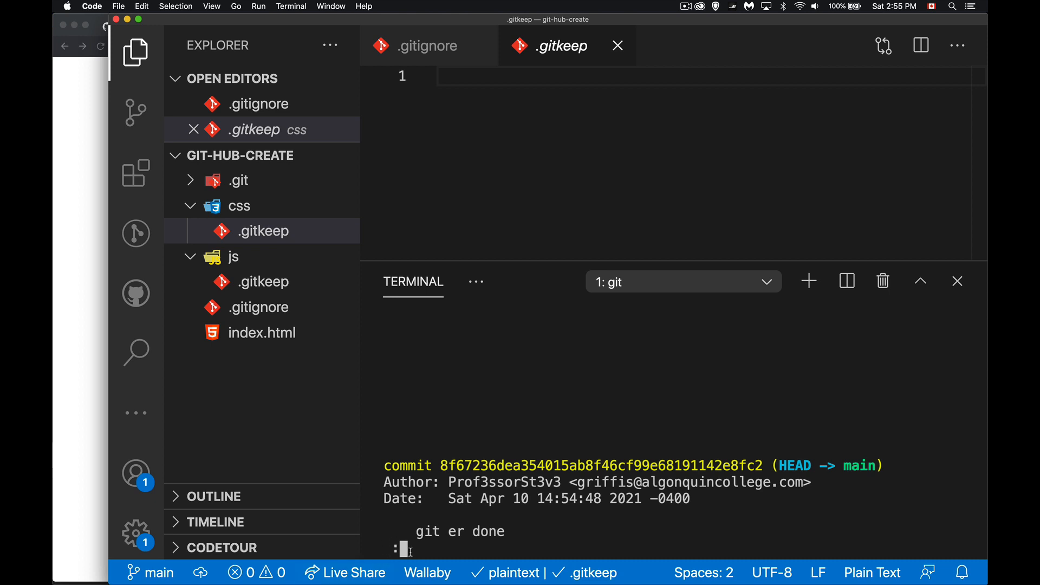
mouse_move(422, 550)
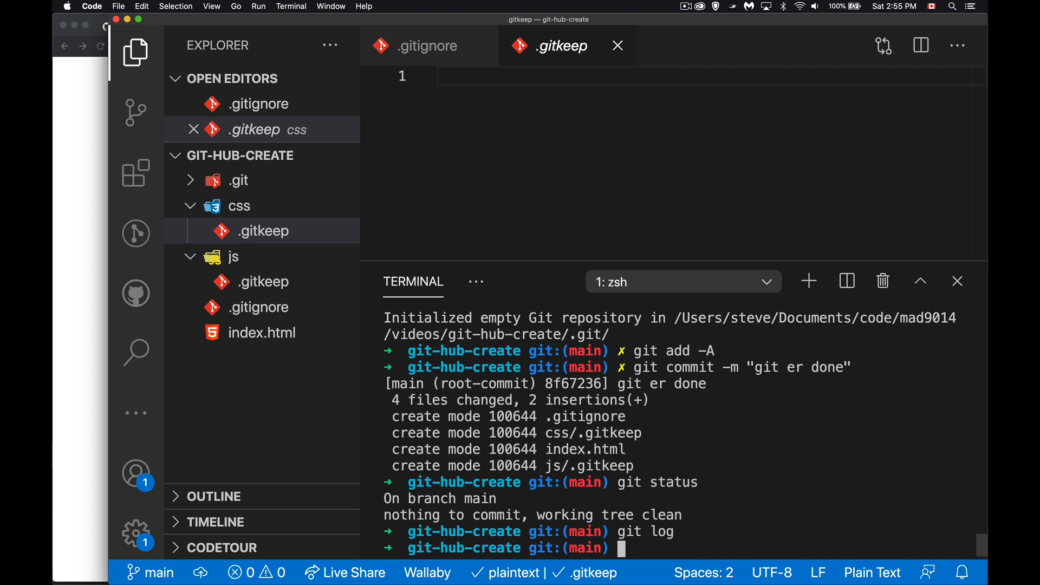
mouse_move(807, 505)
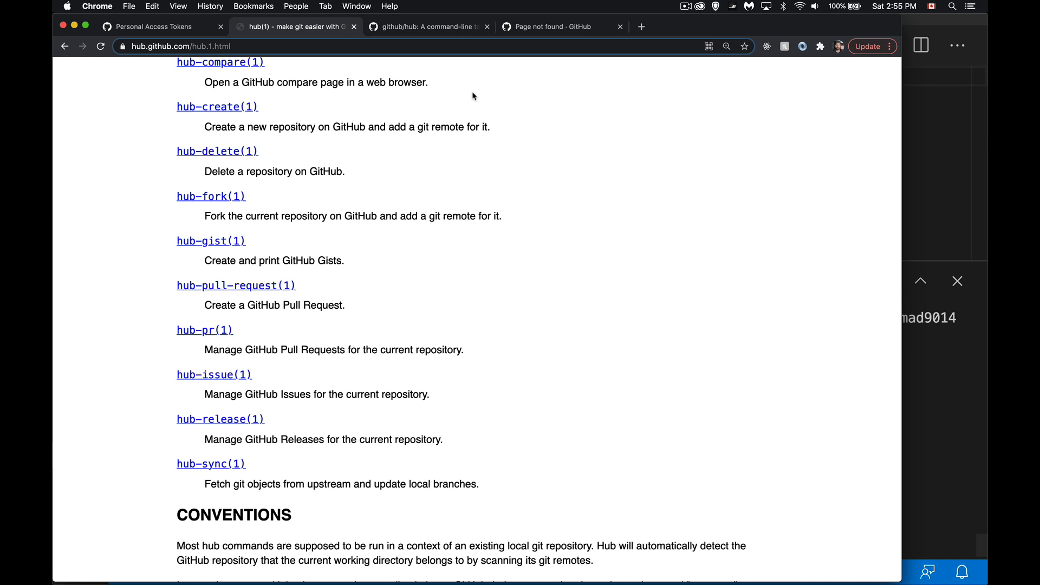
left_click(561, 27)
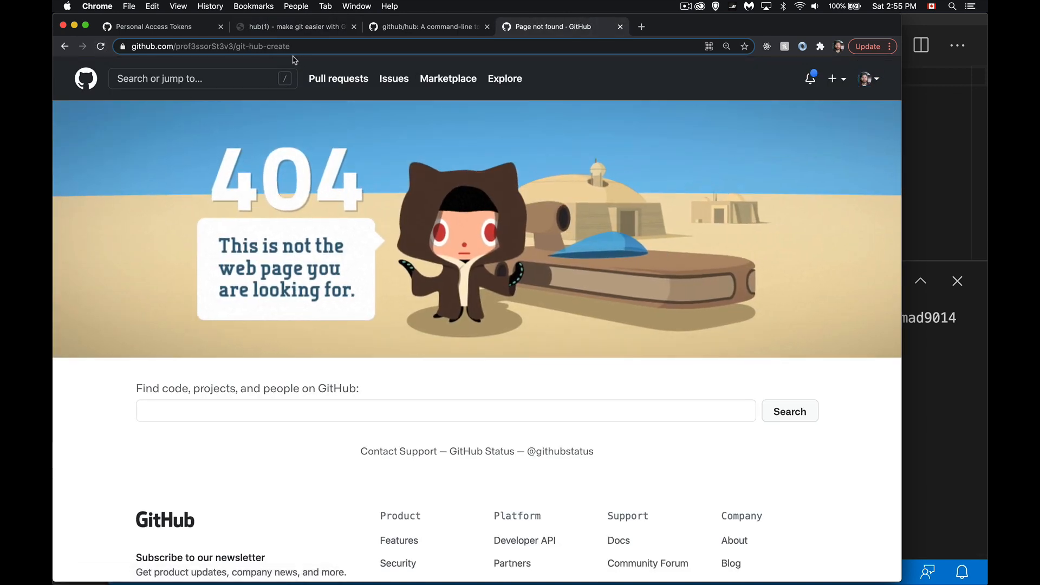
key("cmd+tab")
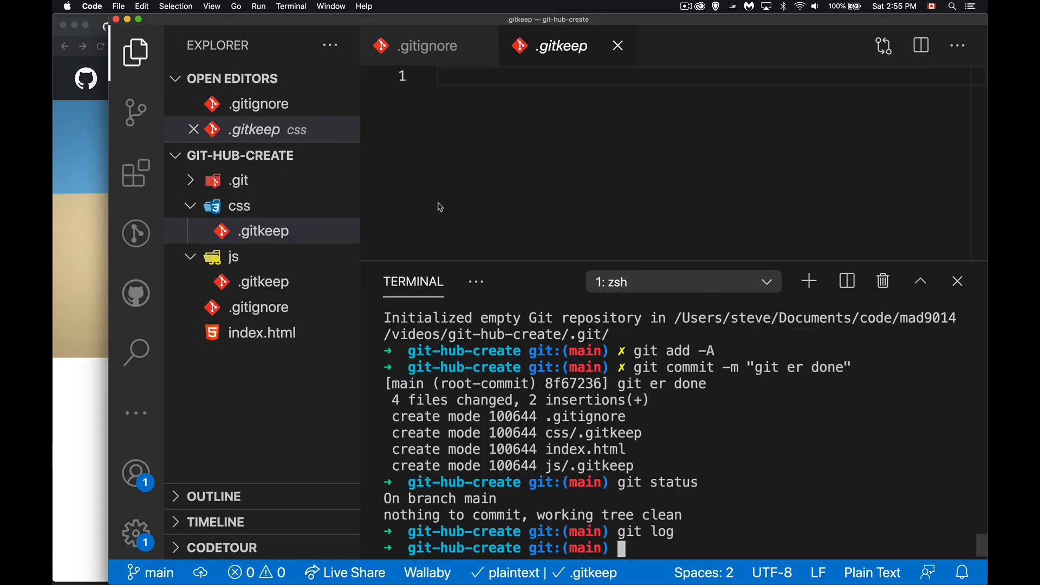
mouse_move(752, 492)
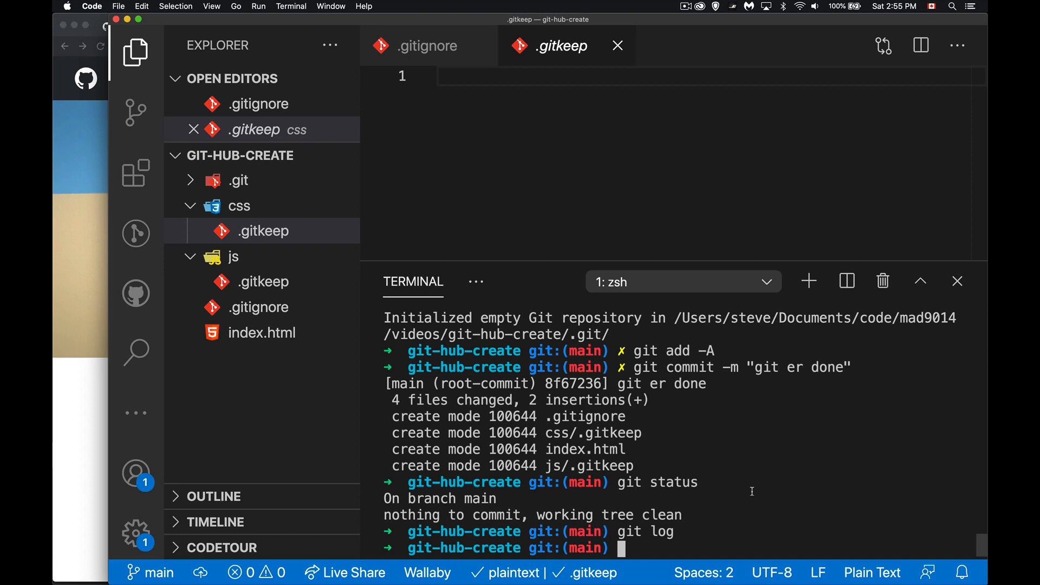
Run hub create, then reload the git-hub-create page in Chrome
type("hub")
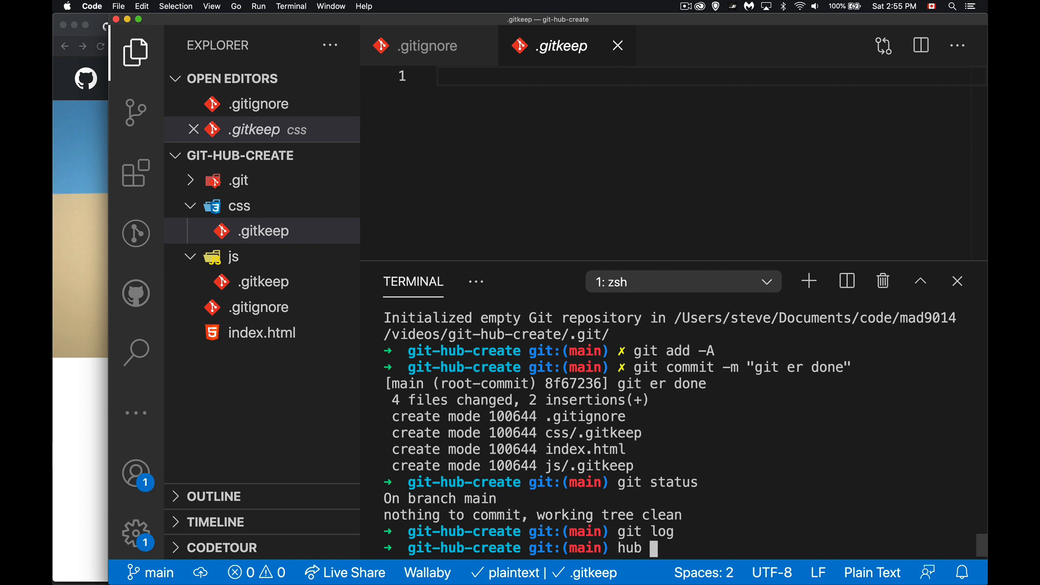
type("create")
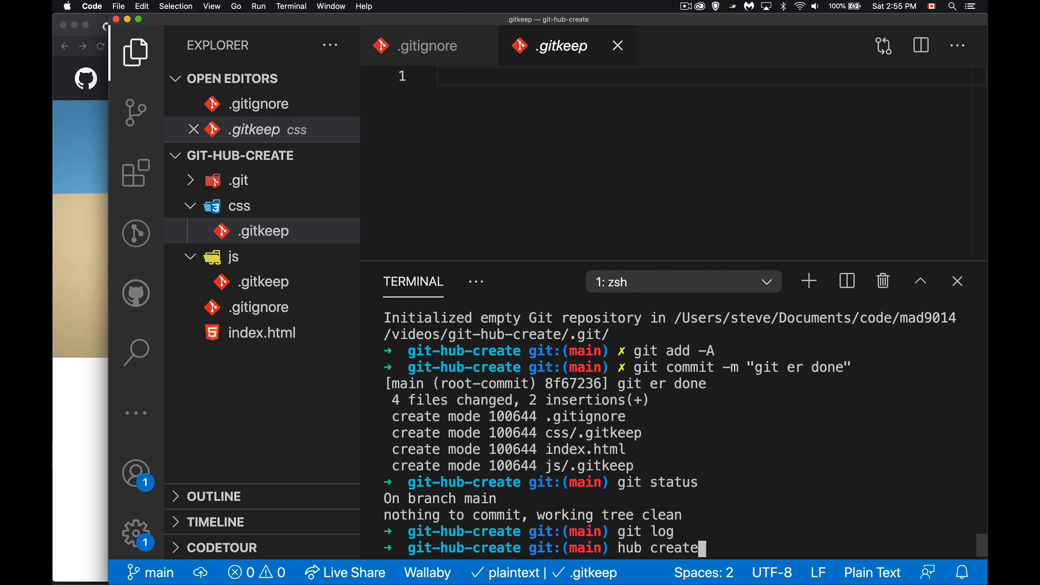
mouse_move(199, 156)
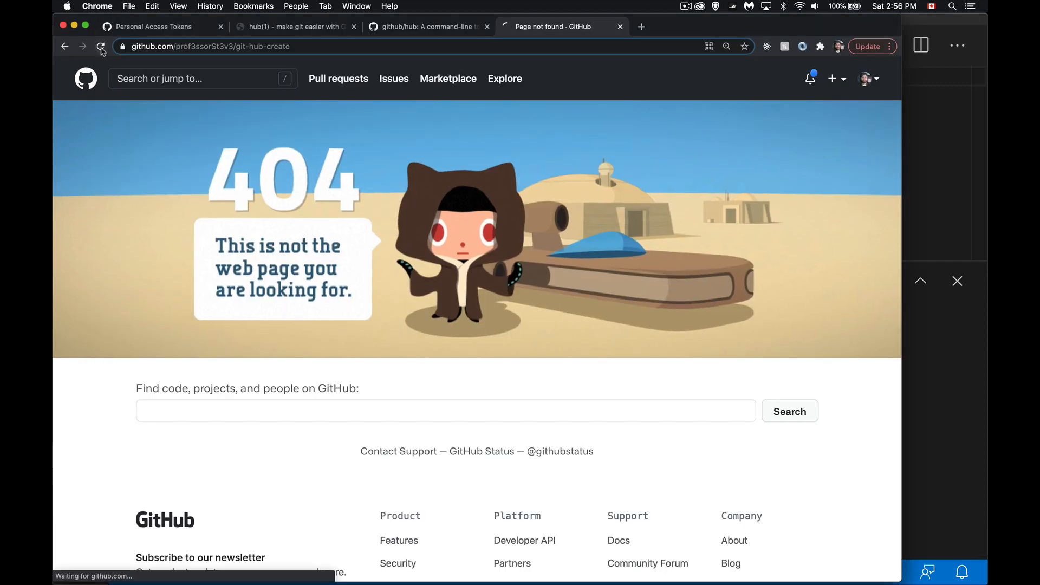
left_click(100, 46)
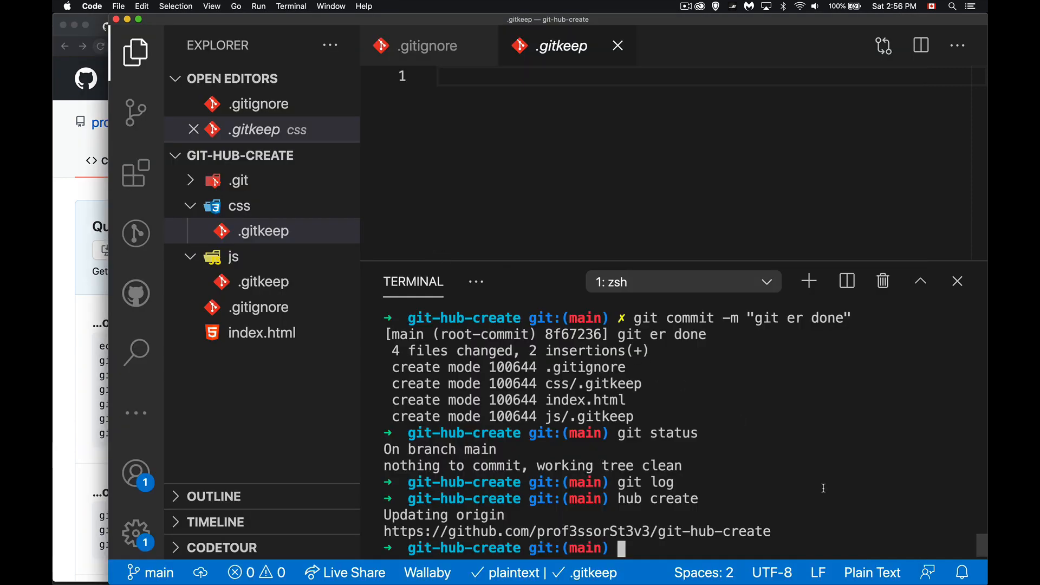
List the SSH remotes with git remote -v and push main with git push -u origin main
type("git remote -v")
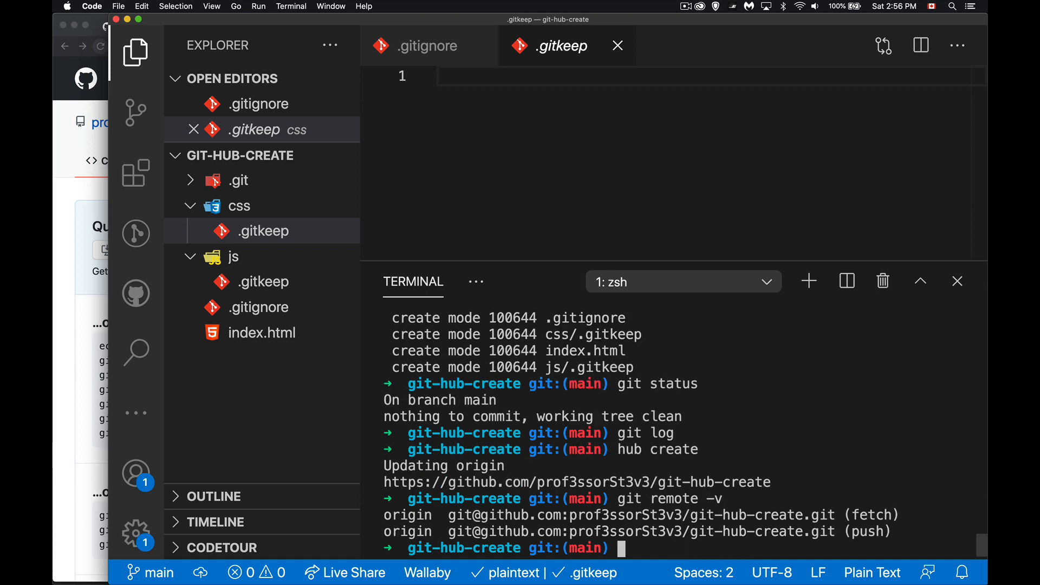
type("git push -u")
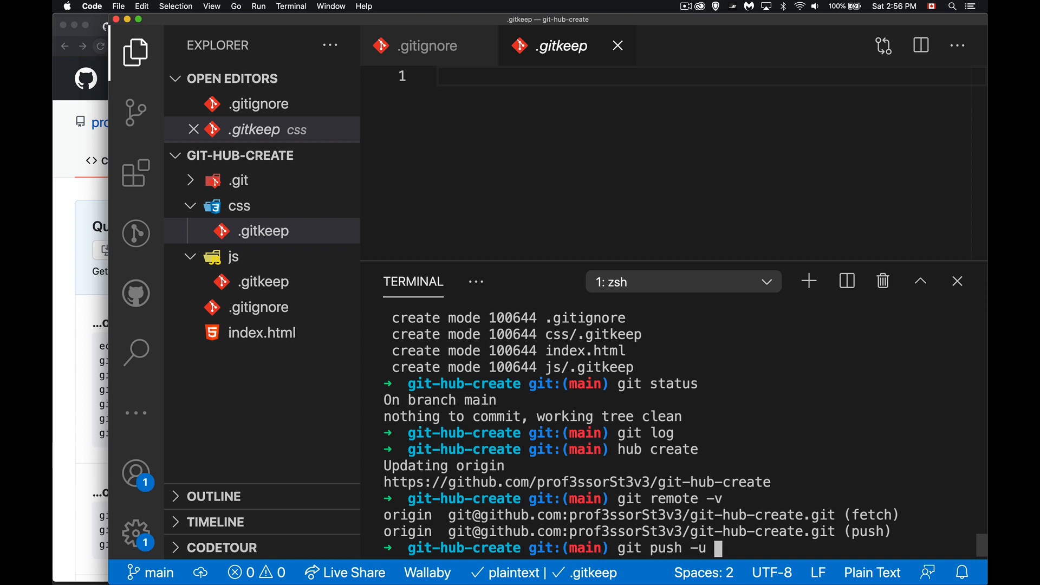
type("origin")
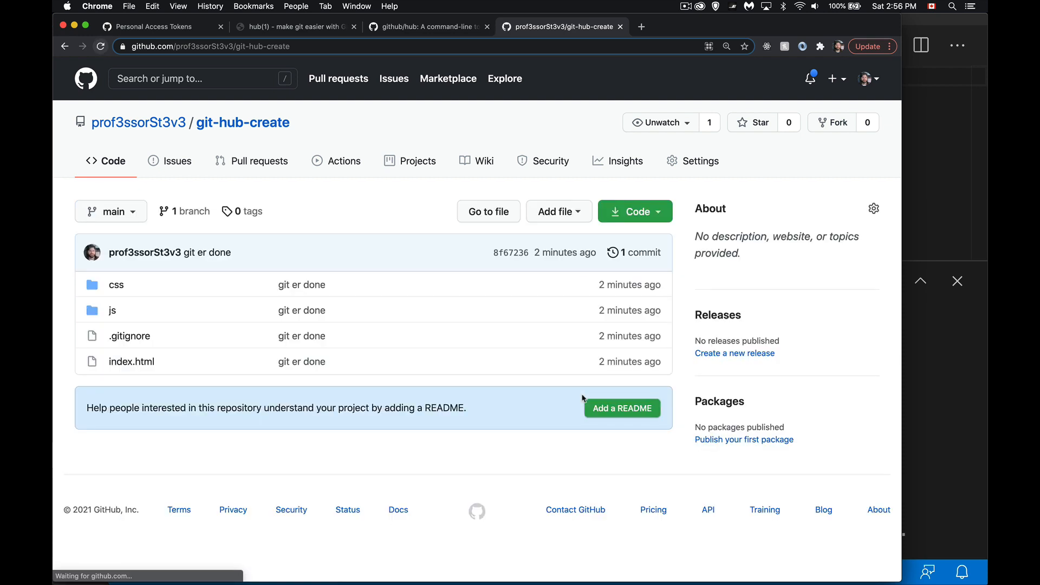
mouse_move(142, 285)
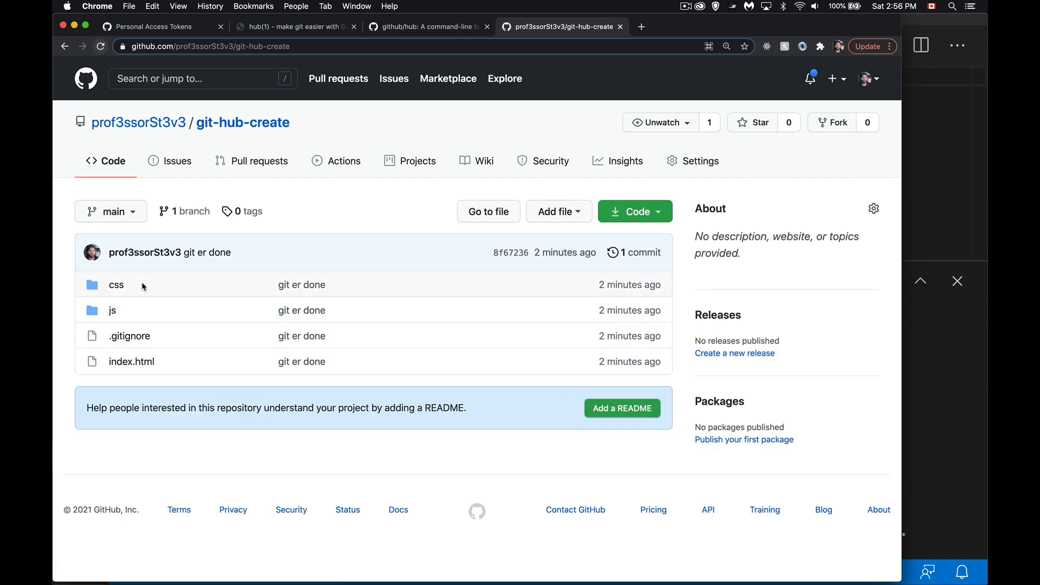
mouse_move(150, 298)
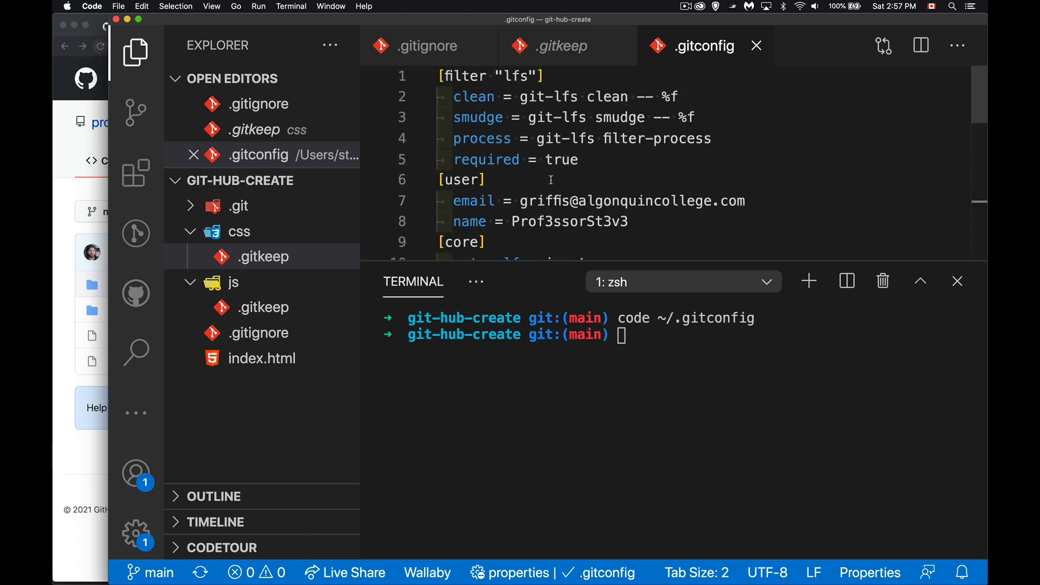
Scroll .gitconfig to the [hub] section and highlight protocol = ssh
scroll("down", 3)
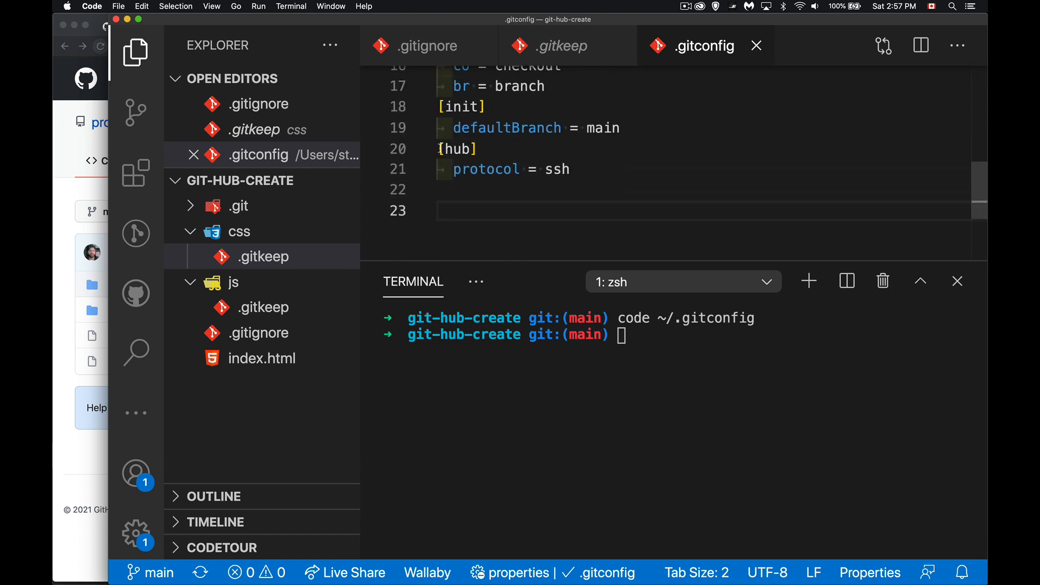
mouse_move(500, 148)
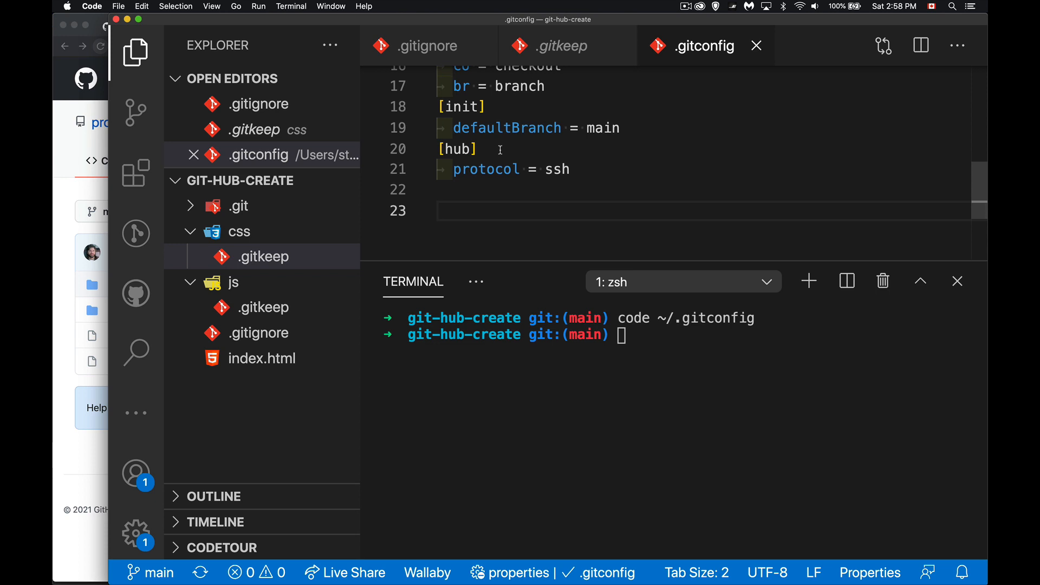
double_click(485, 170)
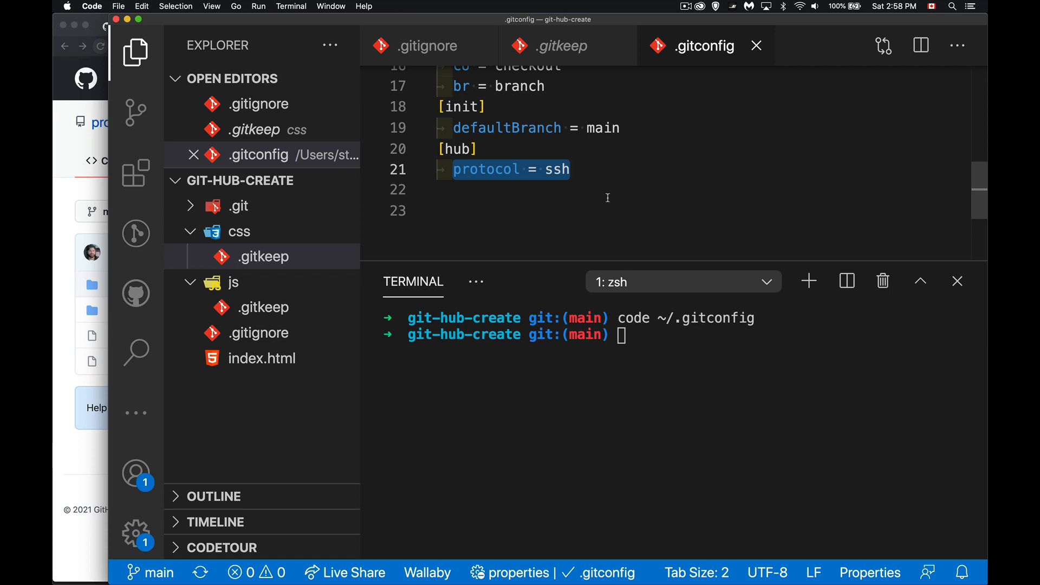
mouse_move(597, 181)
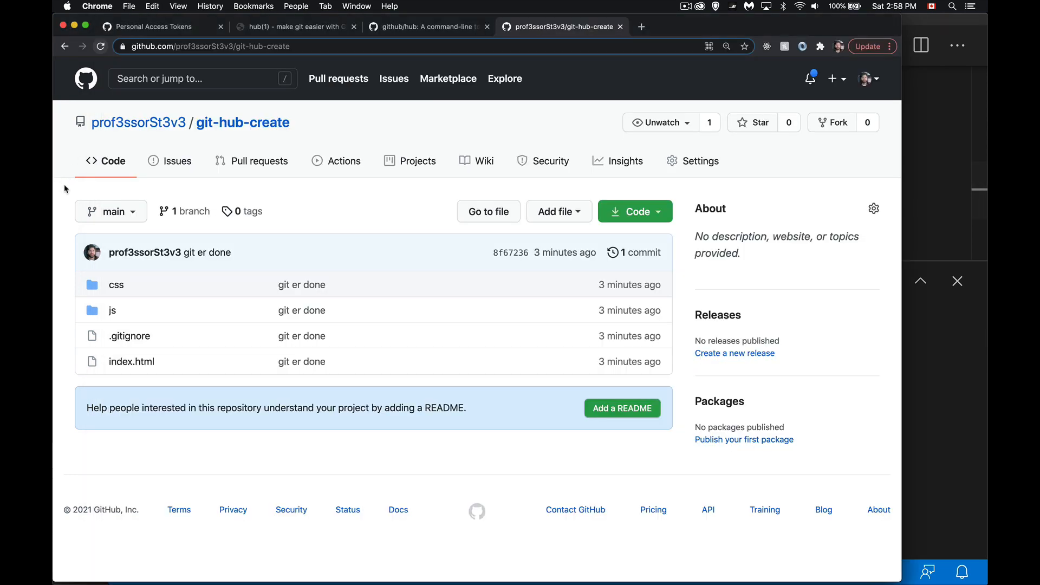
Return to the hub homepage and highlight the git config --global hub.protocol https command
left_click(296, 27)
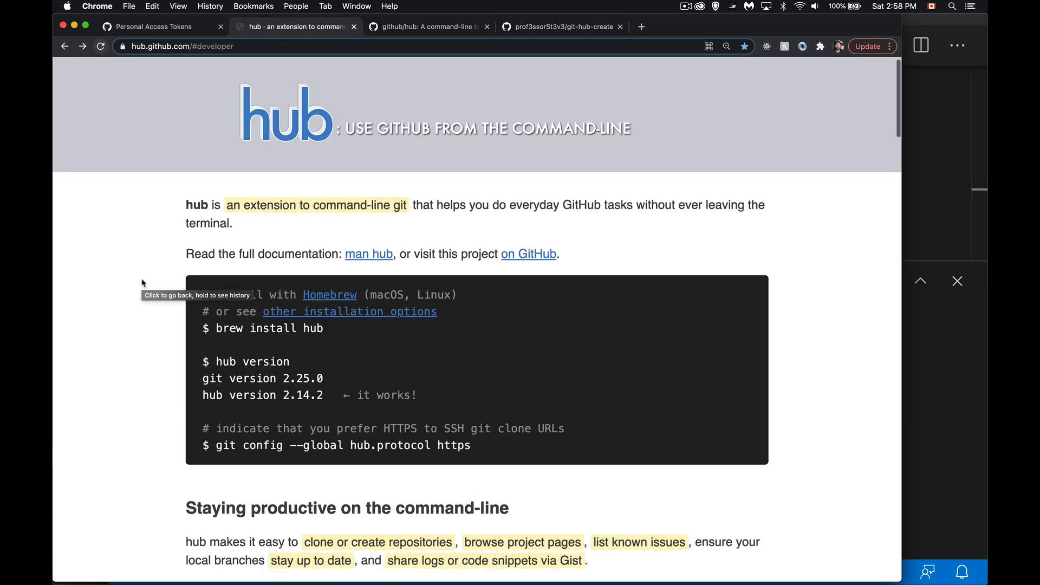
scroll("down", 3)
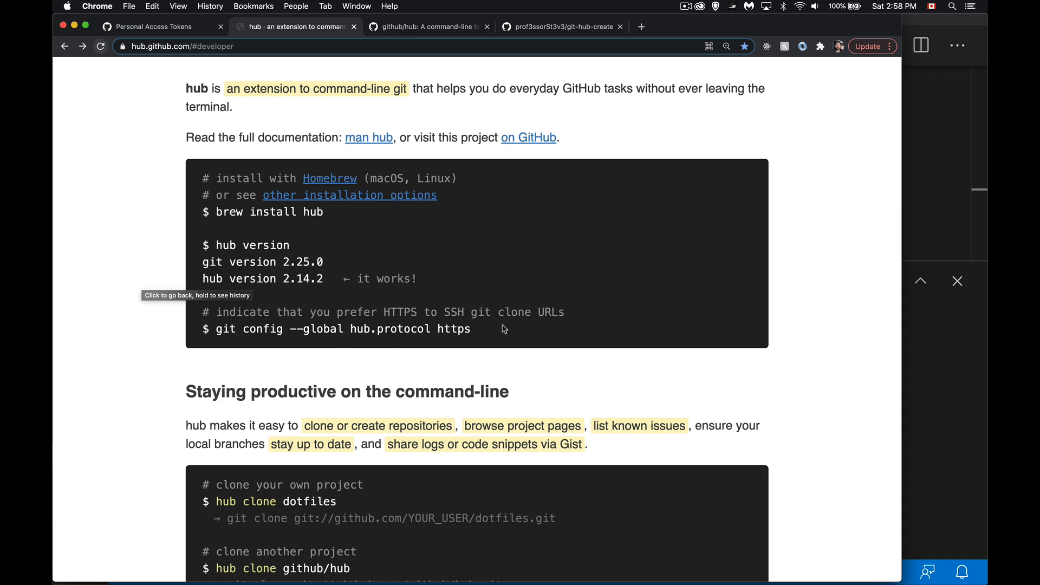
left_click_drag(304, 329, 471, 329)
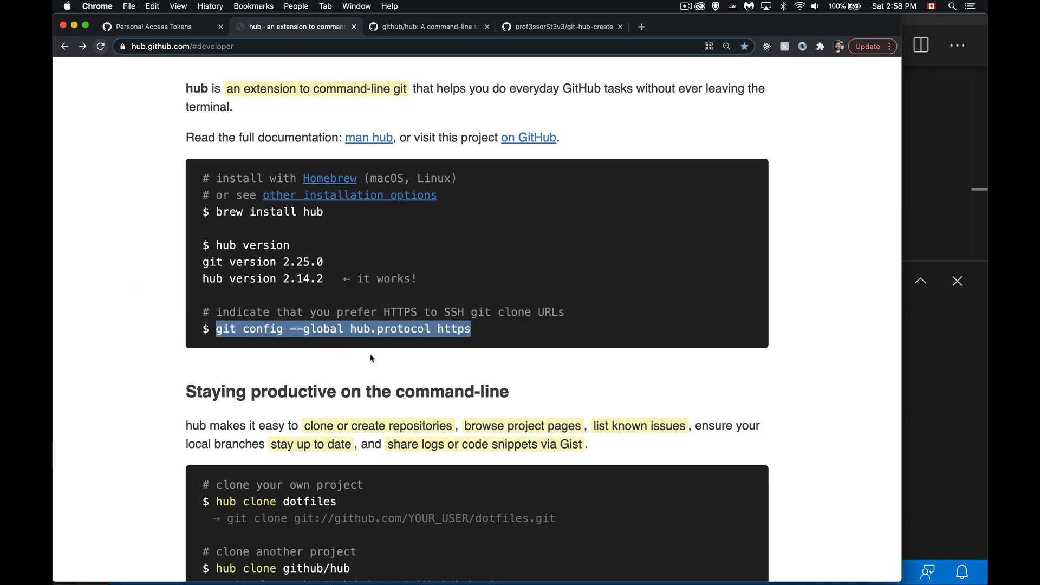
mouse_move(364, 350)
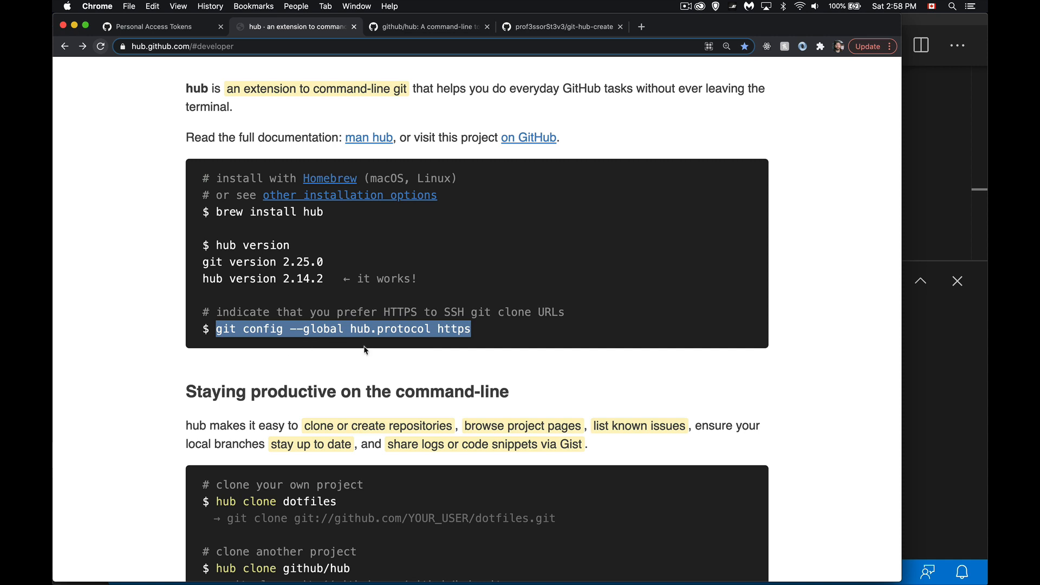
mouse_move(466, 340)
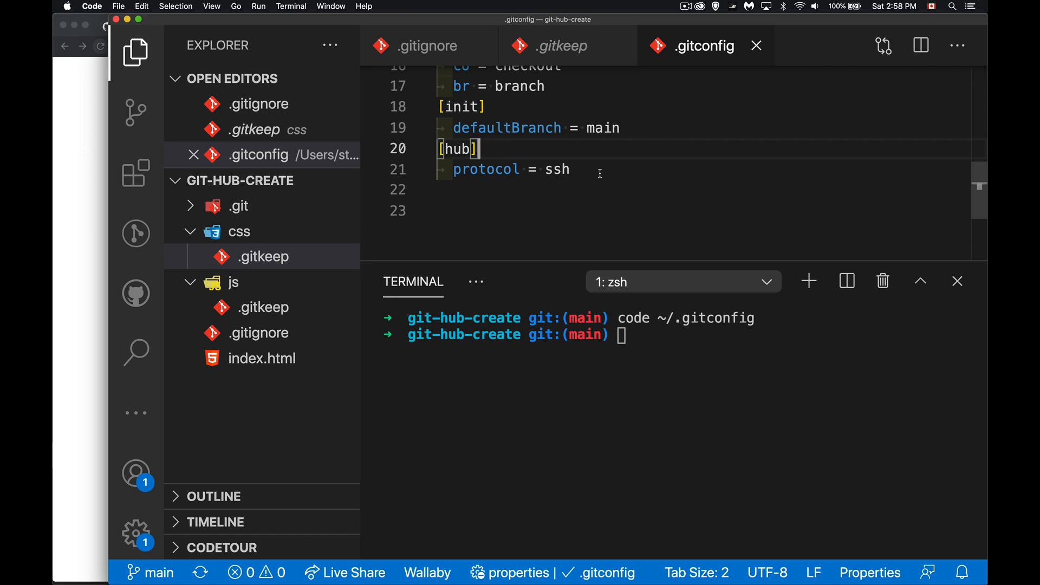
Highlight the ssh value, then run git remote -v to show origin's SSH fetch and push URLs
double_click(556, 169)
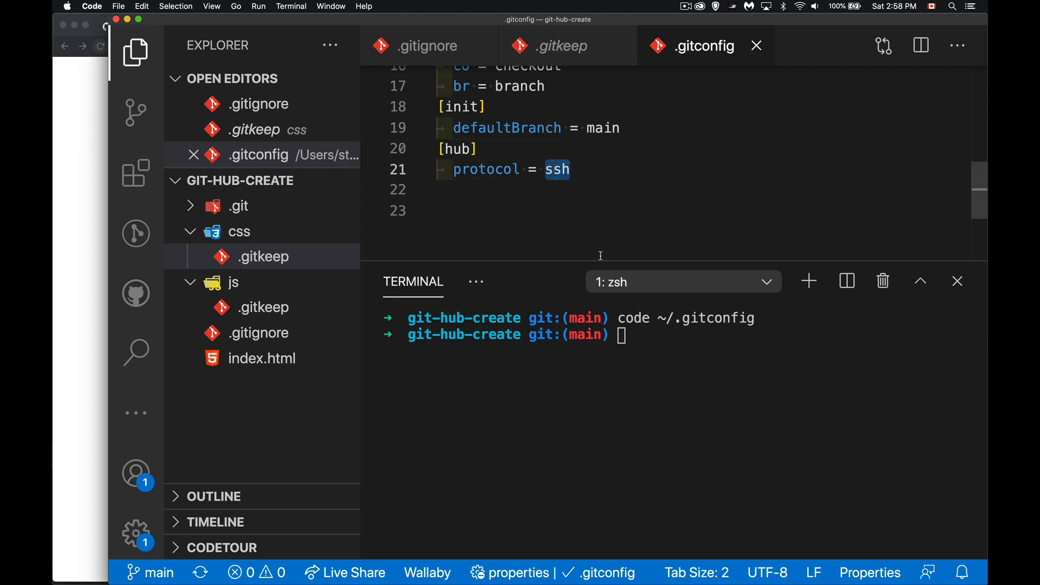
mouse_move(582, 242)
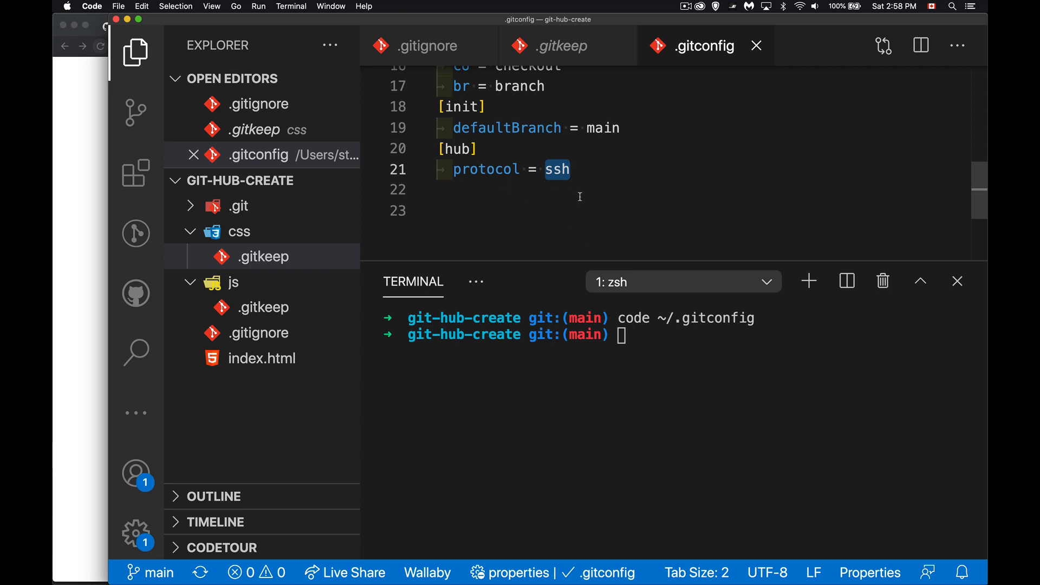
mouse_move(657, 423)
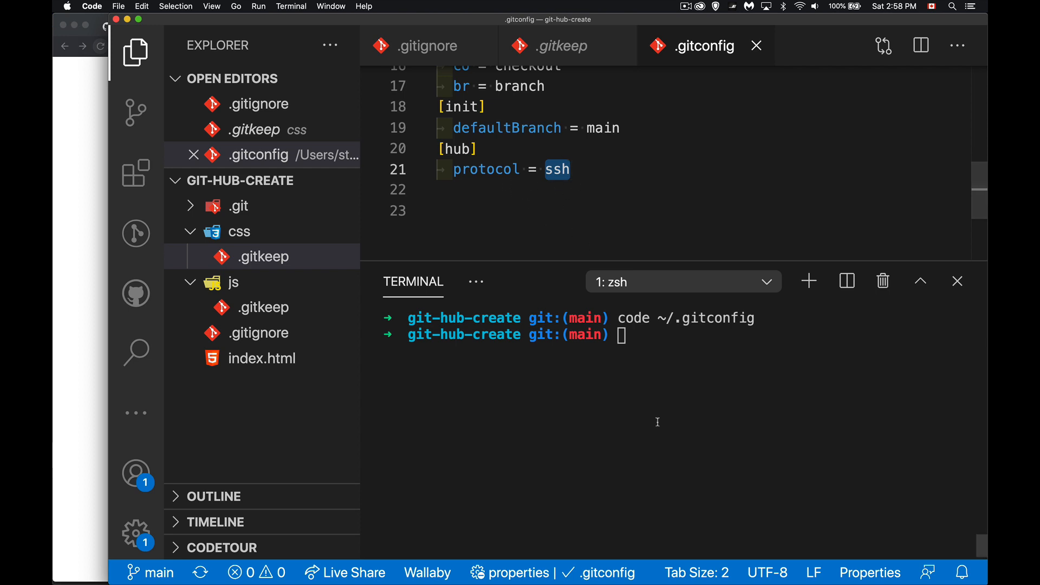
type("git rem")
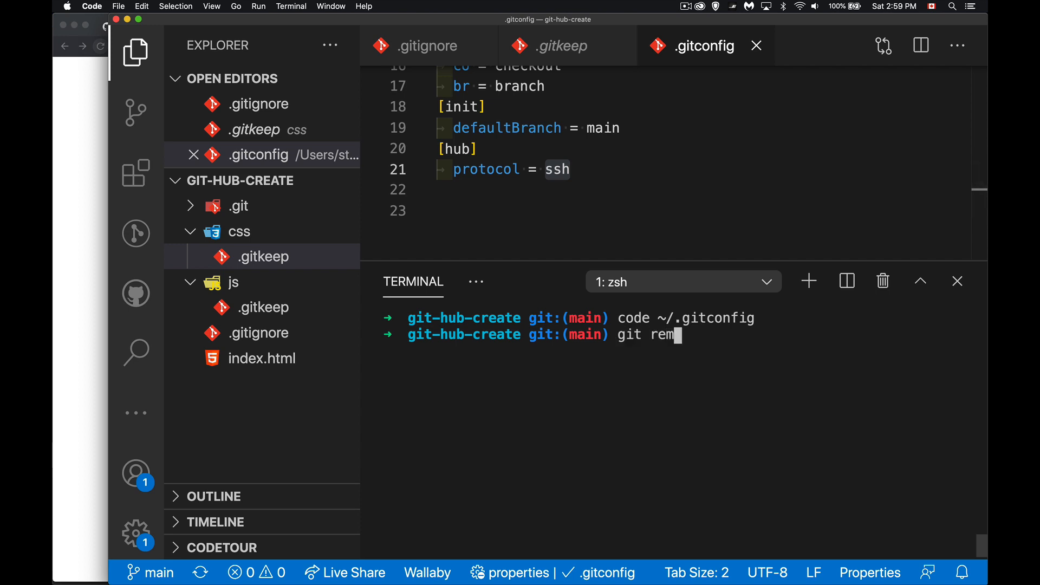
type("ote -v")
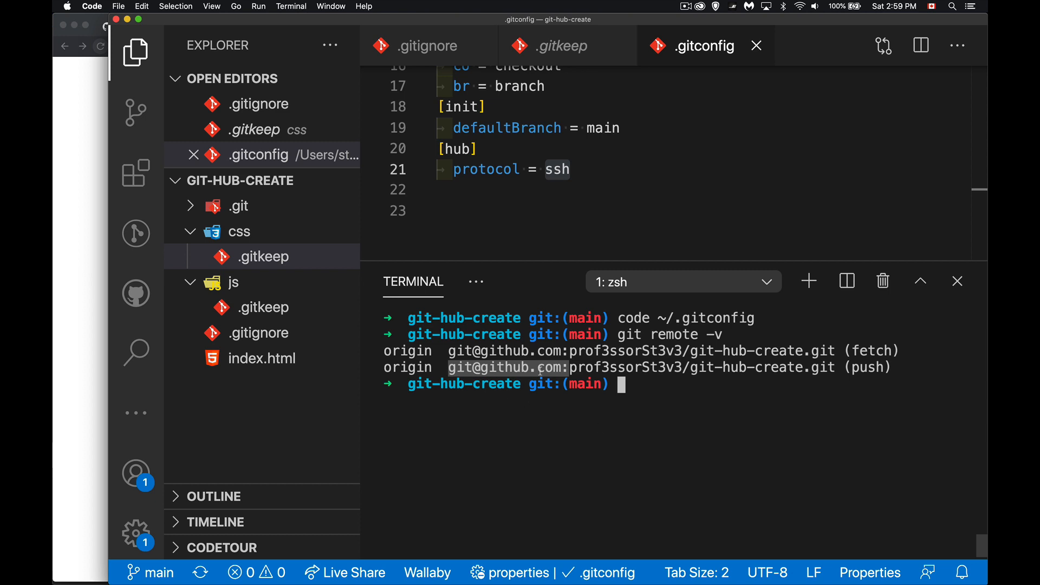
mouse_move(564, 154)
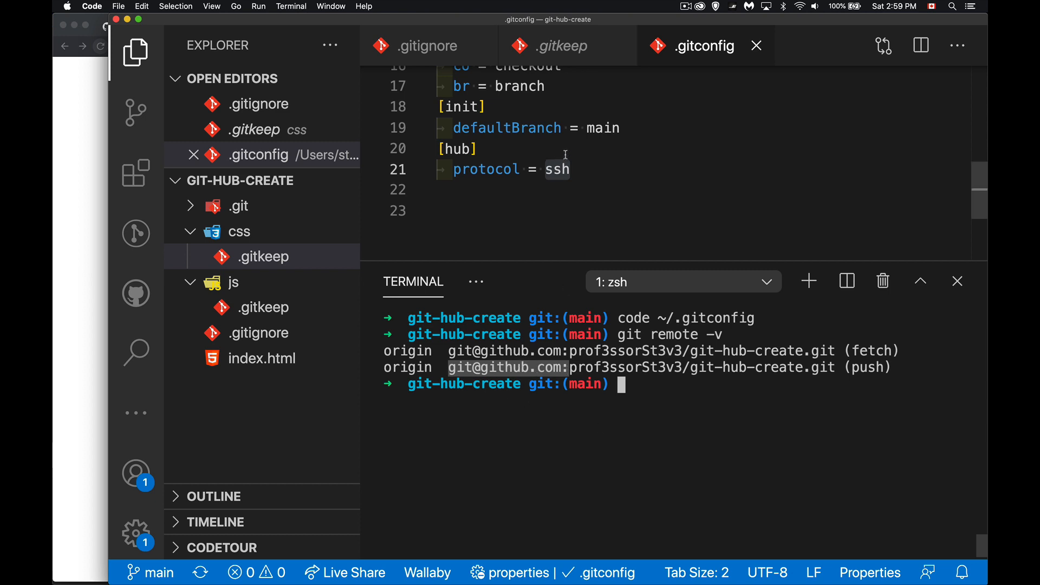
mouse_move(591, 198)
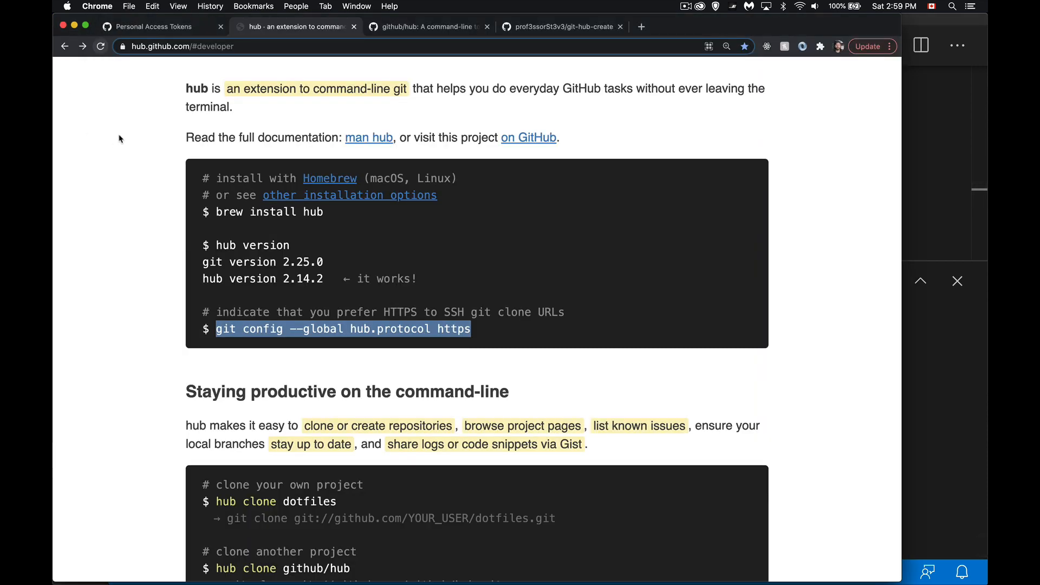
Review the existing hub personal access token and its scopes, then return to the git-hub-create page
left_click(562, 27)
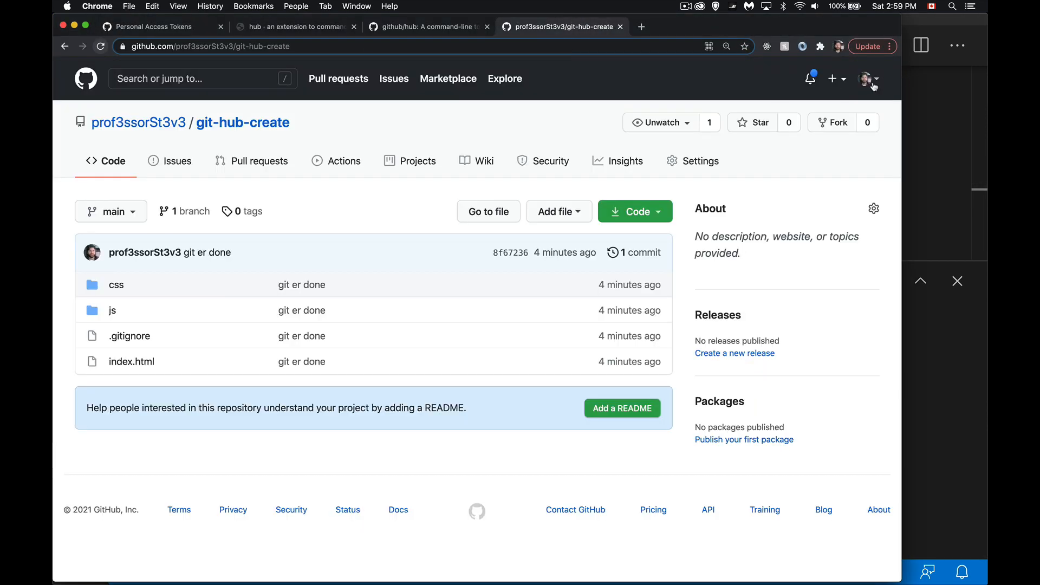
left_click(866, 78)
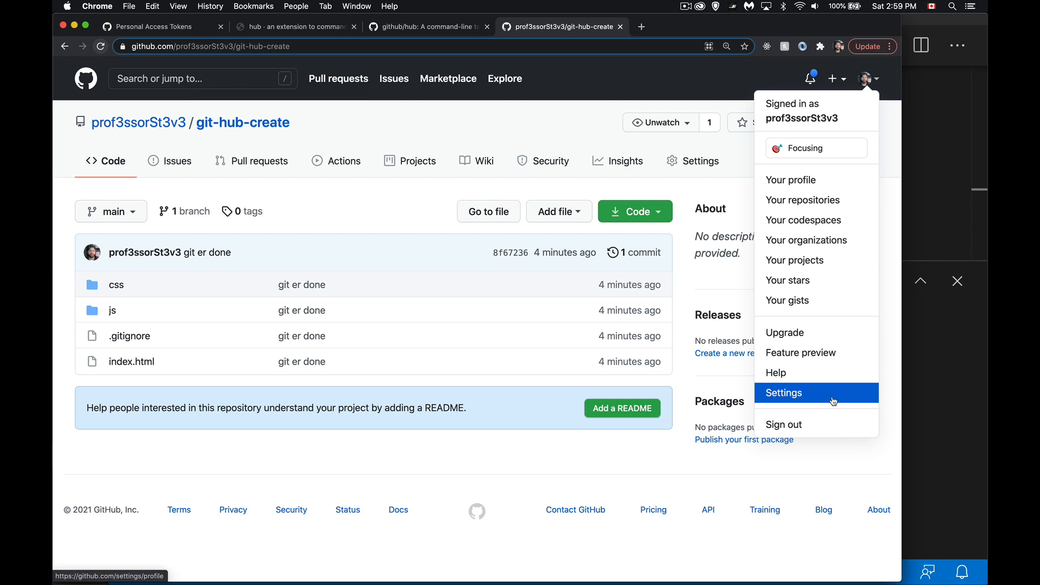
left_click(784, 393)
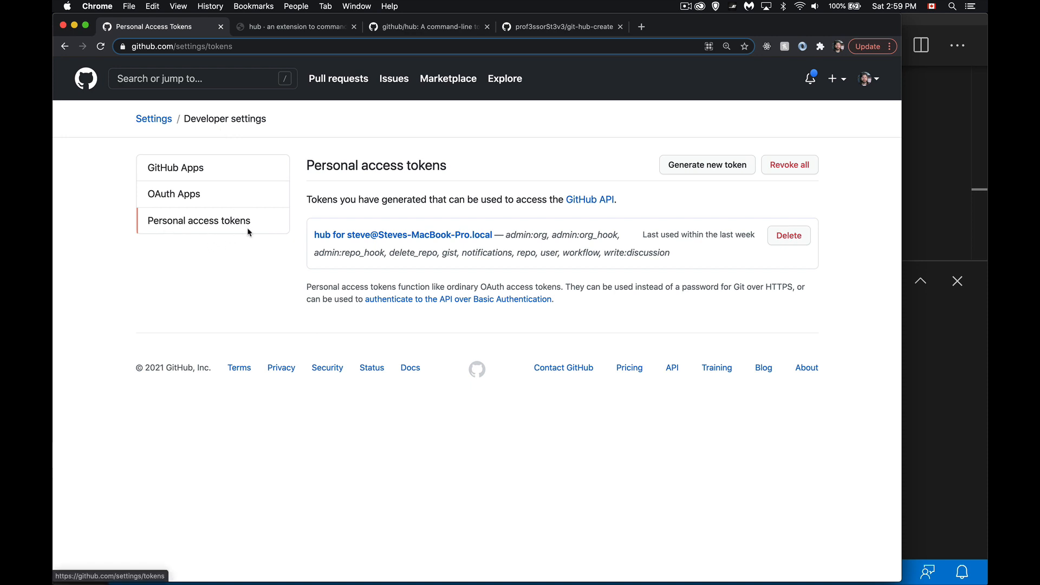
mouse_move(714, 185)
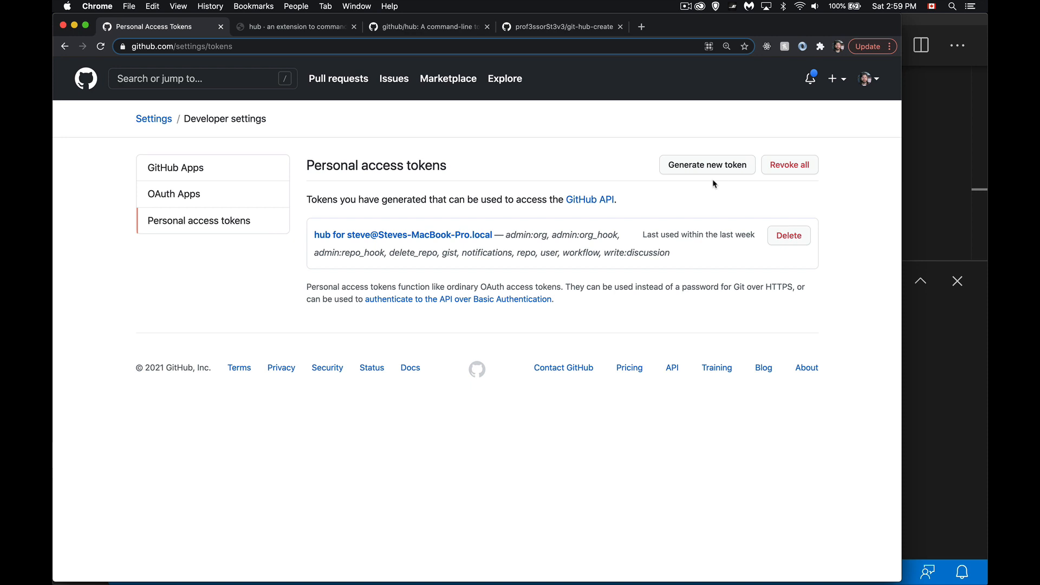
mouse_move(570, 23)
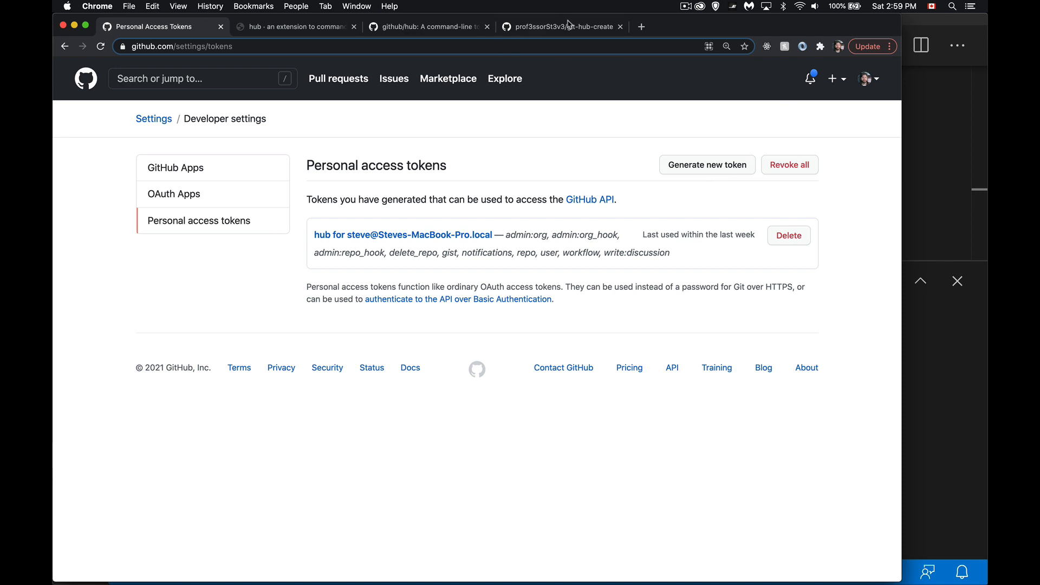
mouse_move(617, 6)
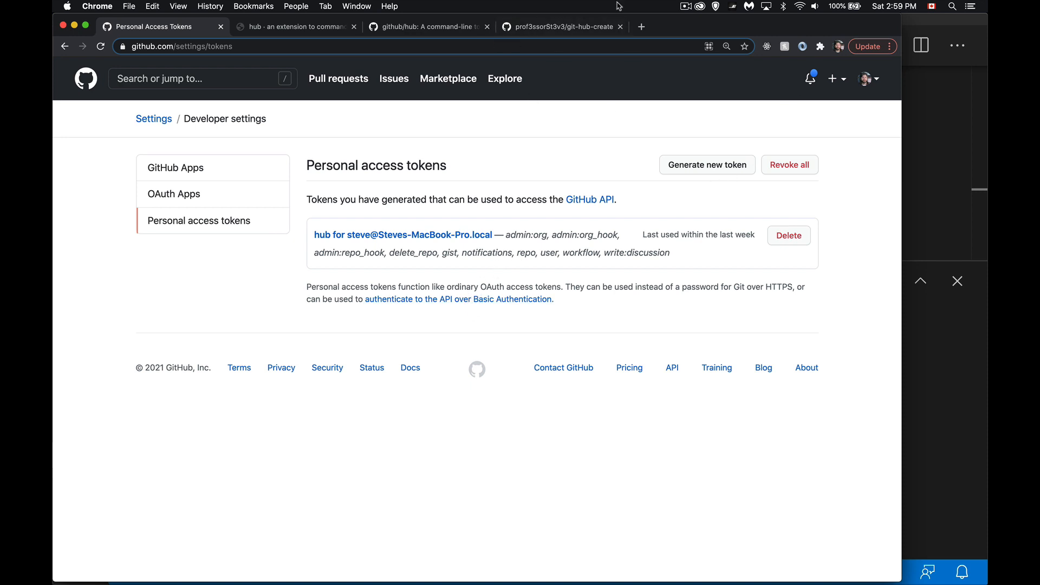
left_click(870, 78)
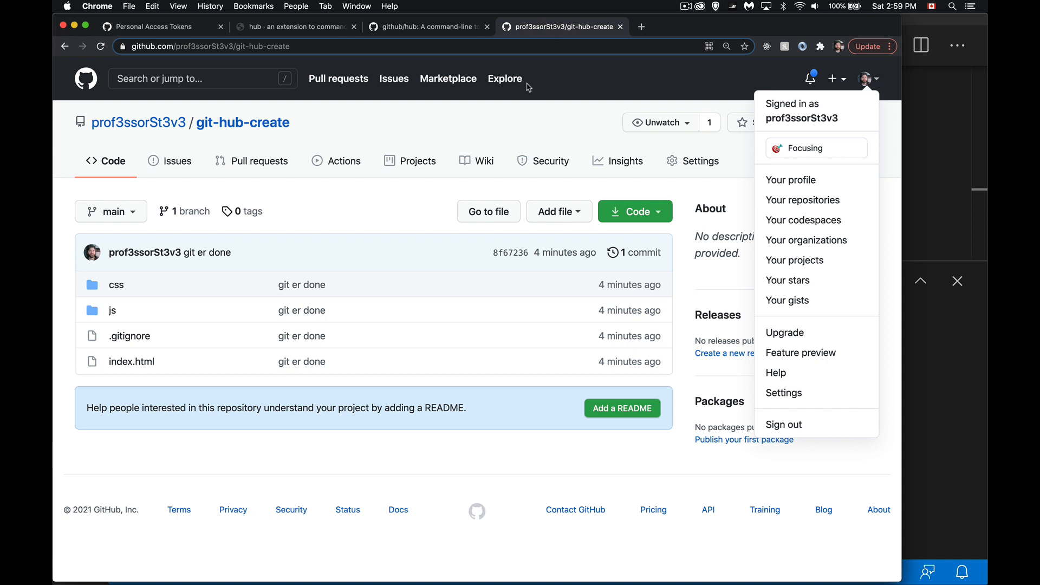
left_click(505, 121)
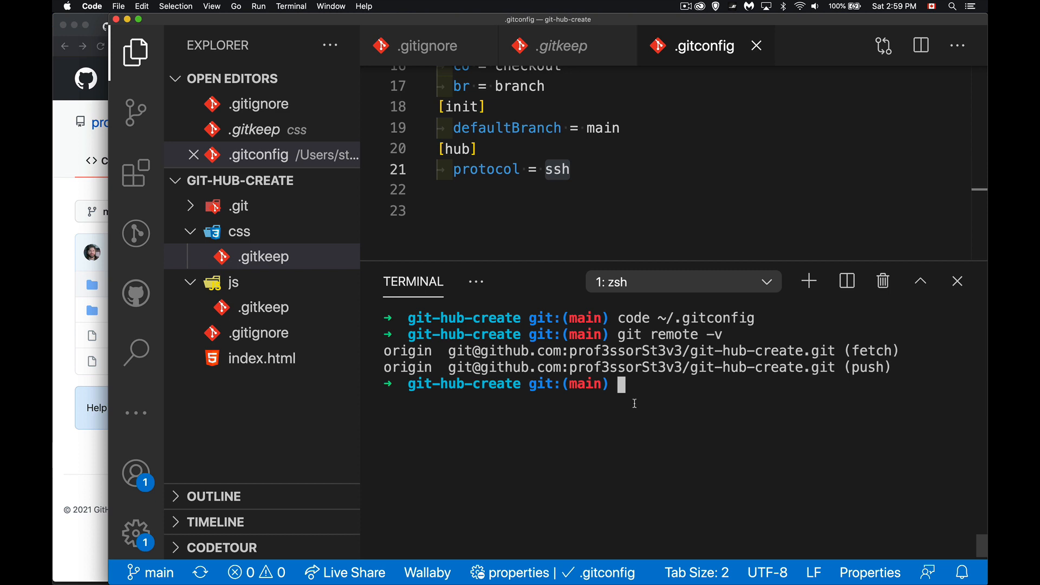
Run hub delete on the owner's git-hub-create repository and confirm with yes
type("hub")
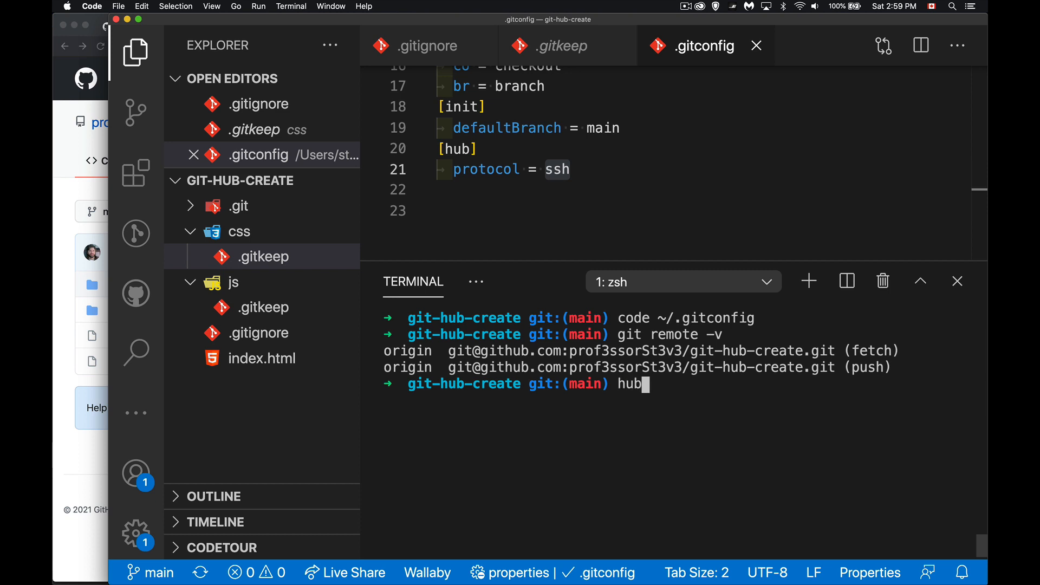
type("delete")
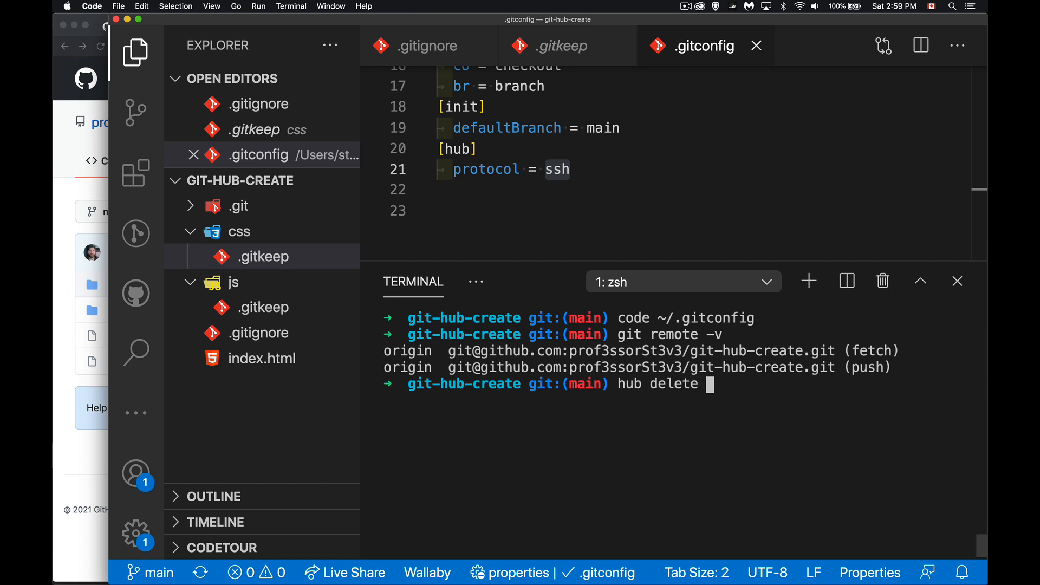
type("prof")
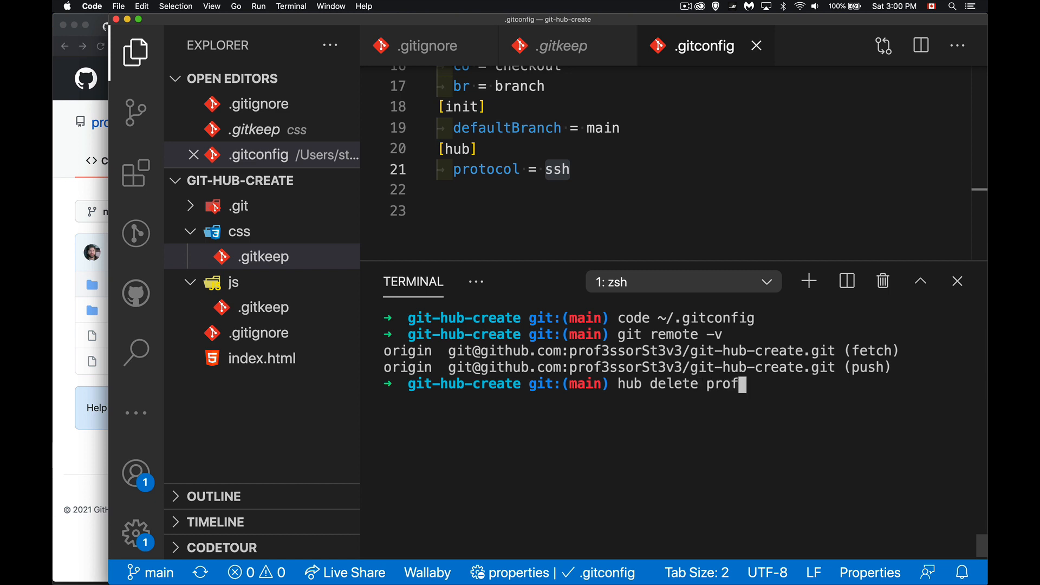
type("sso")
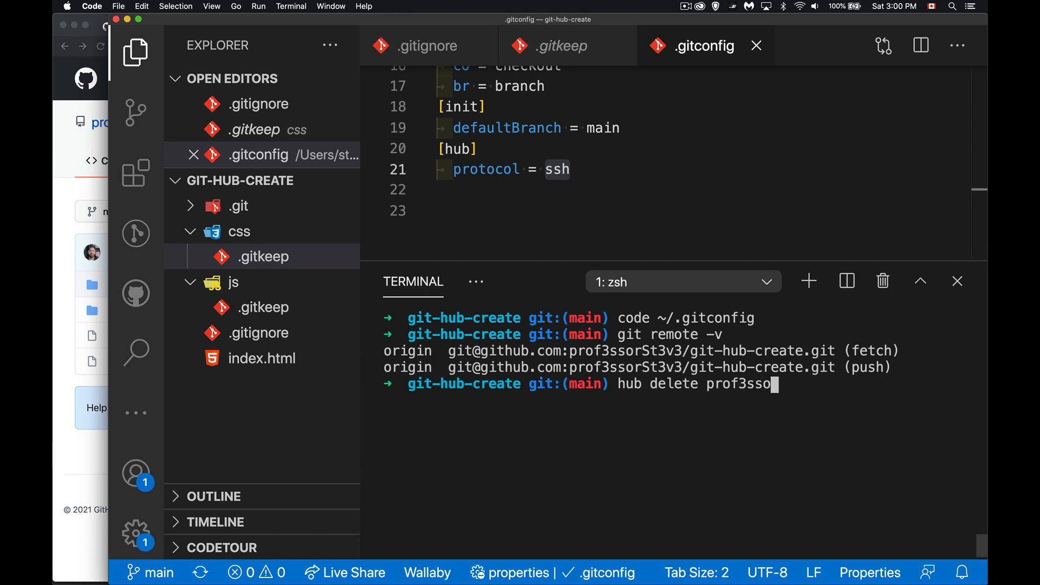
type("rS")
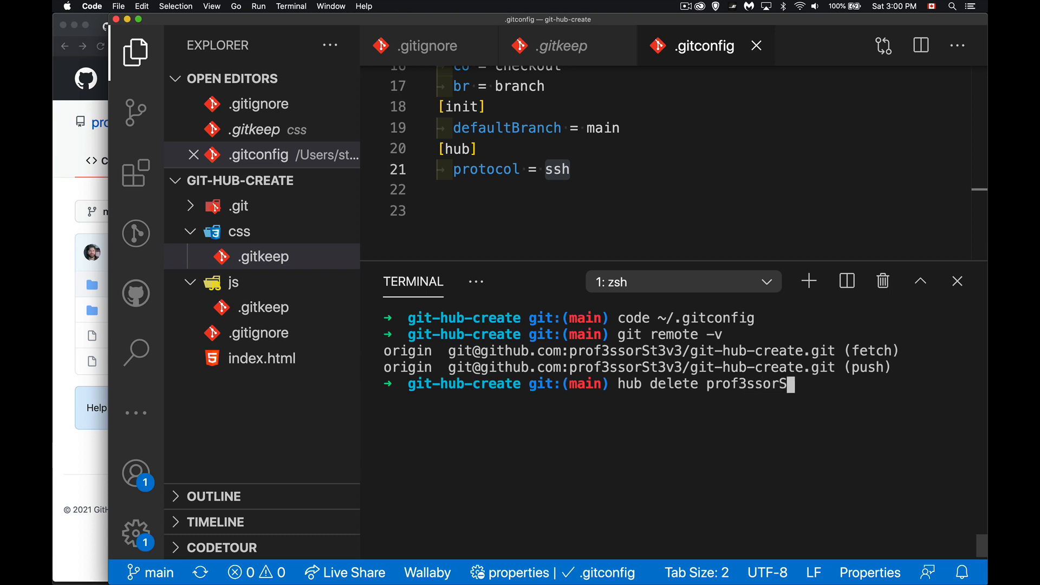
type("t3v3")
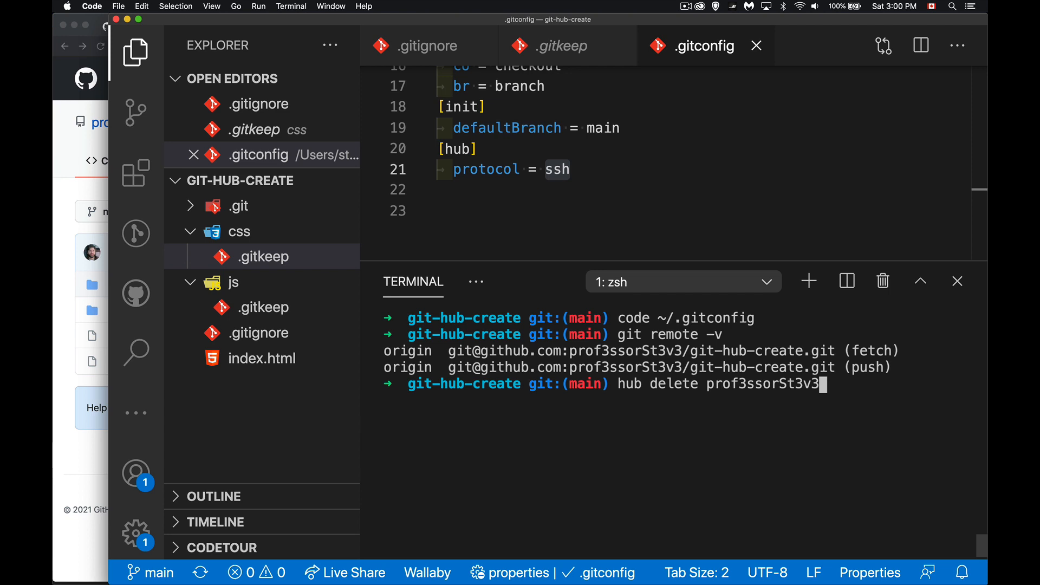
type("/git-hub")
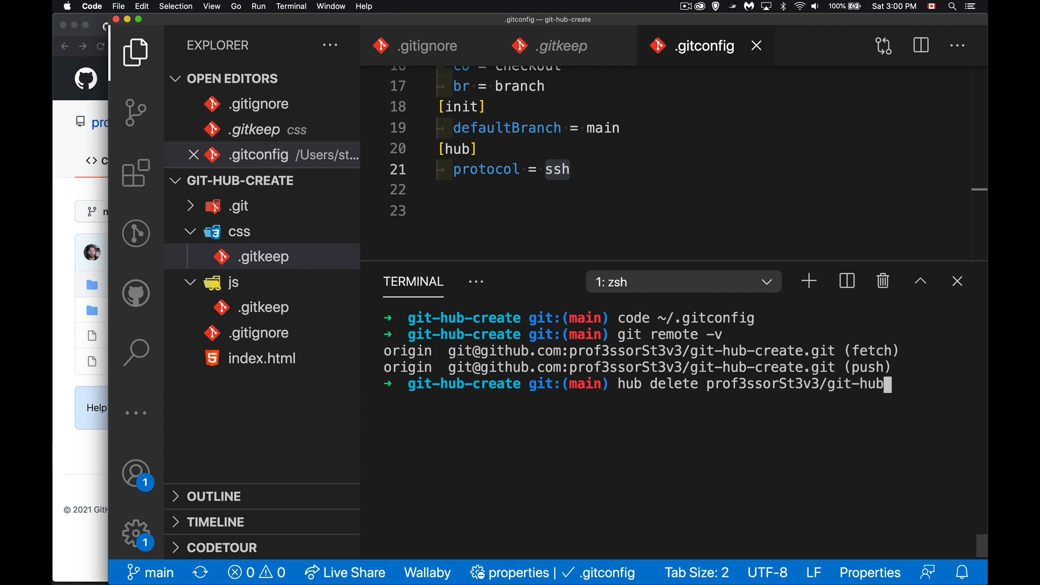
type("-create")
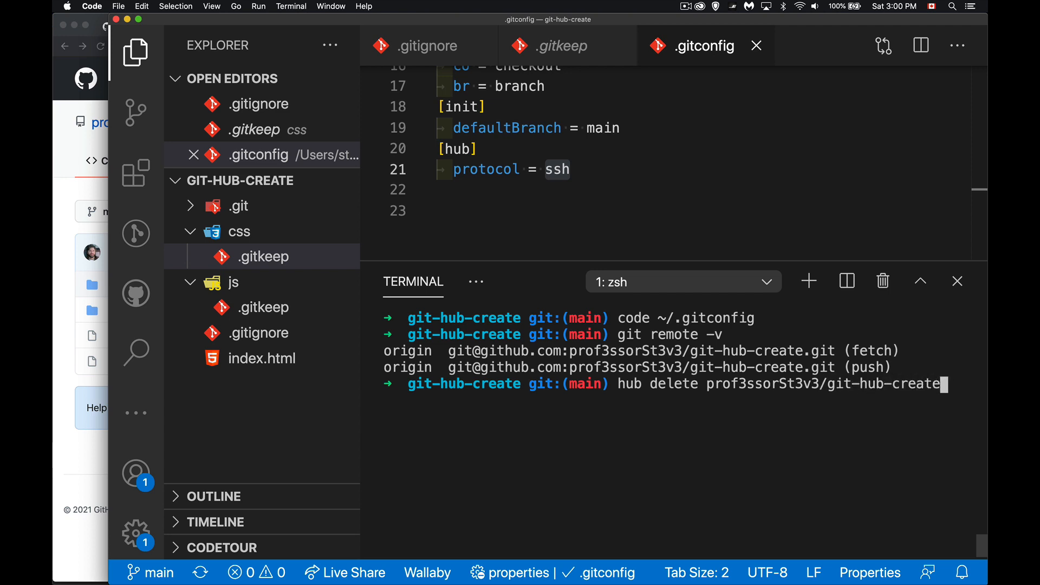
key("enter")
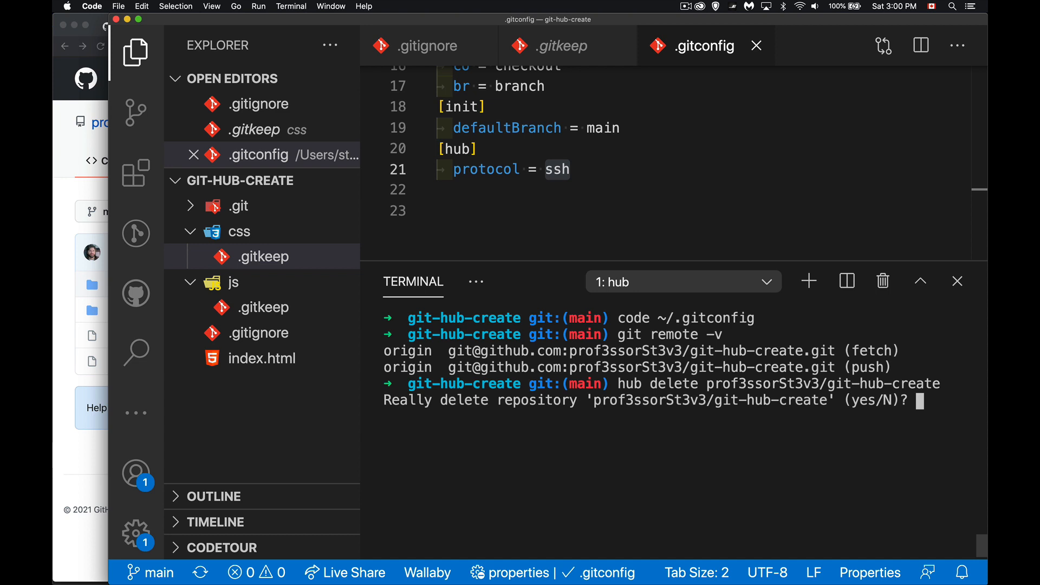
type("yes")
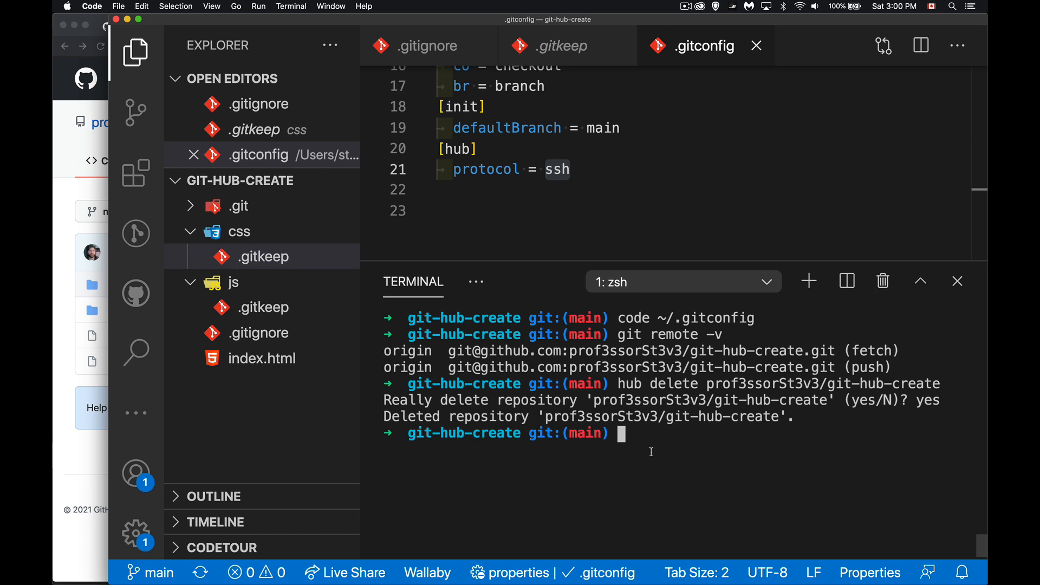
mouse_move(674, 476)
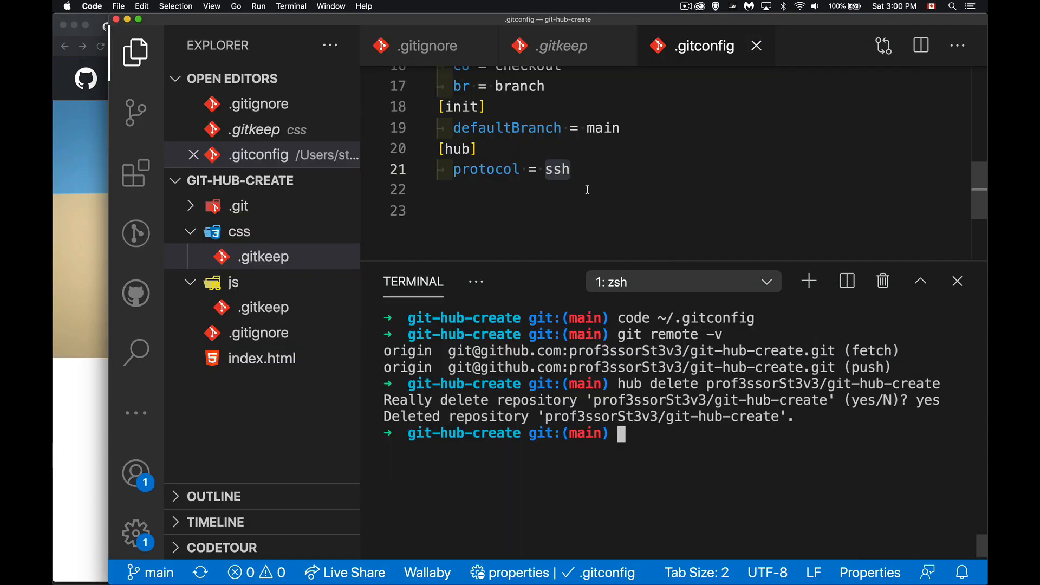
mouse_move(647, 200)
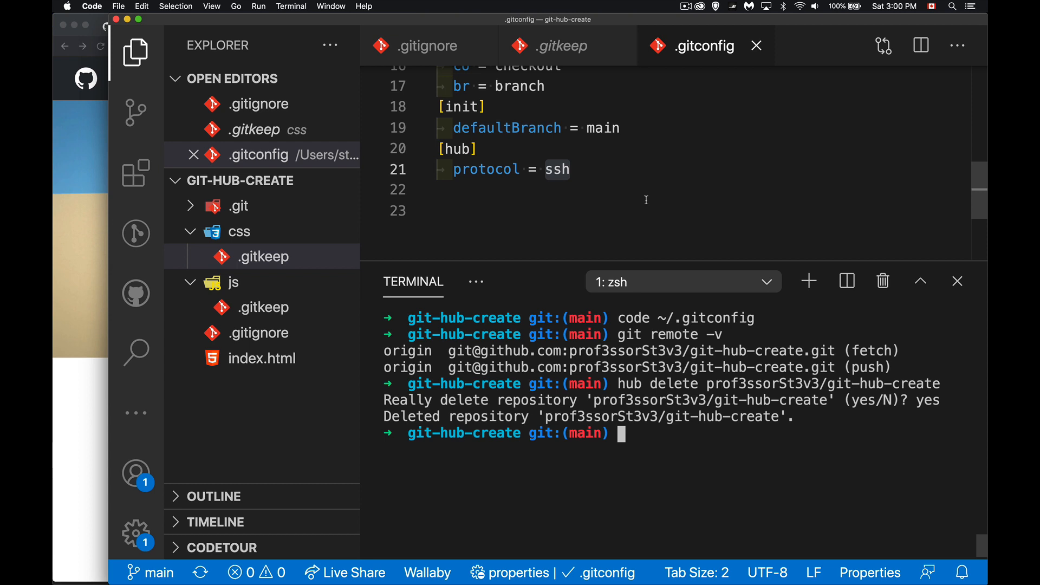